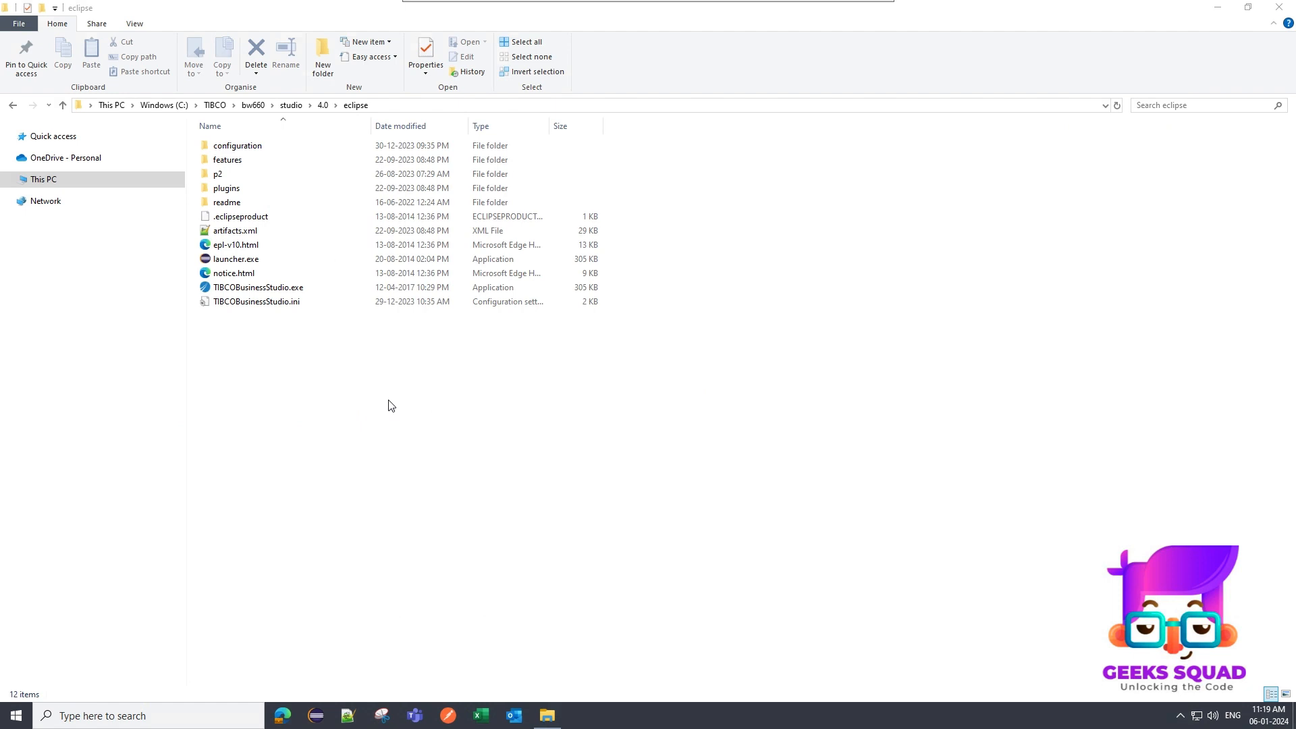
mouse_move(396, 400)
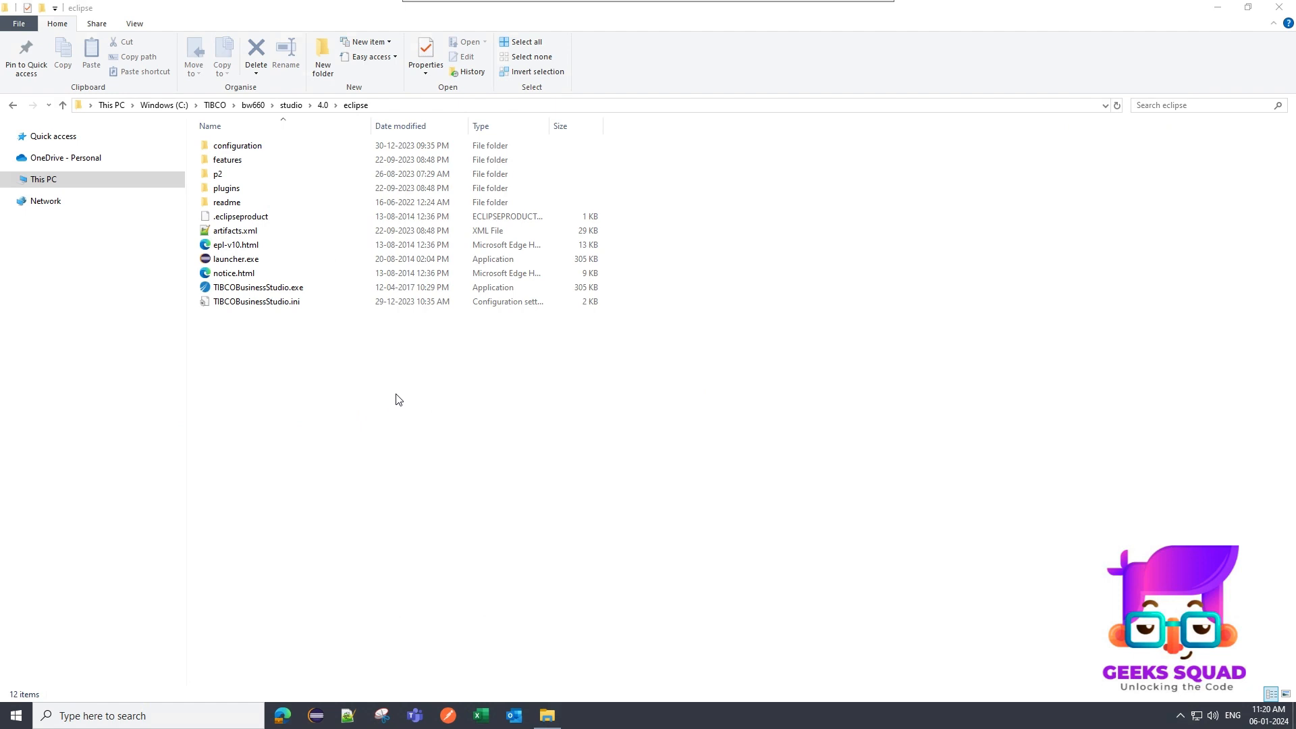
Launch TIBCO Business Studio with the C:\bw6\TestWork workspace
click(237, 146)
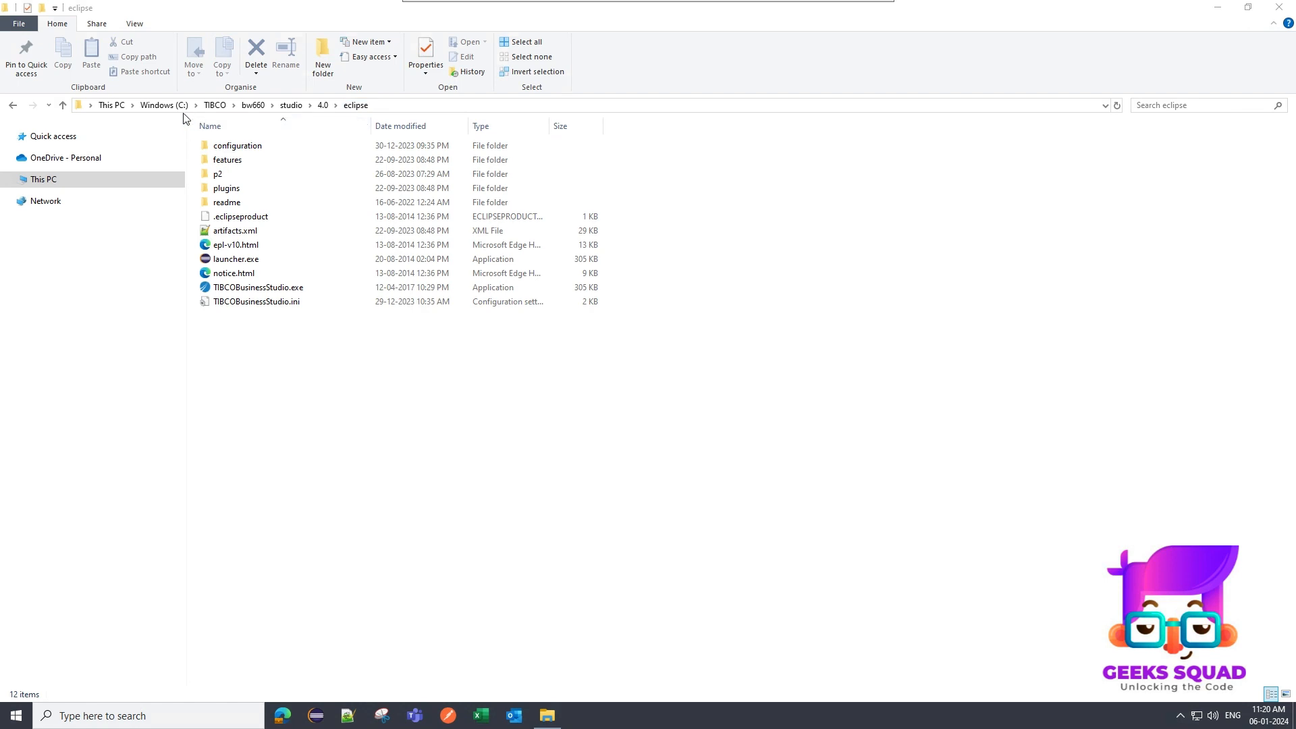
click(237, 146)
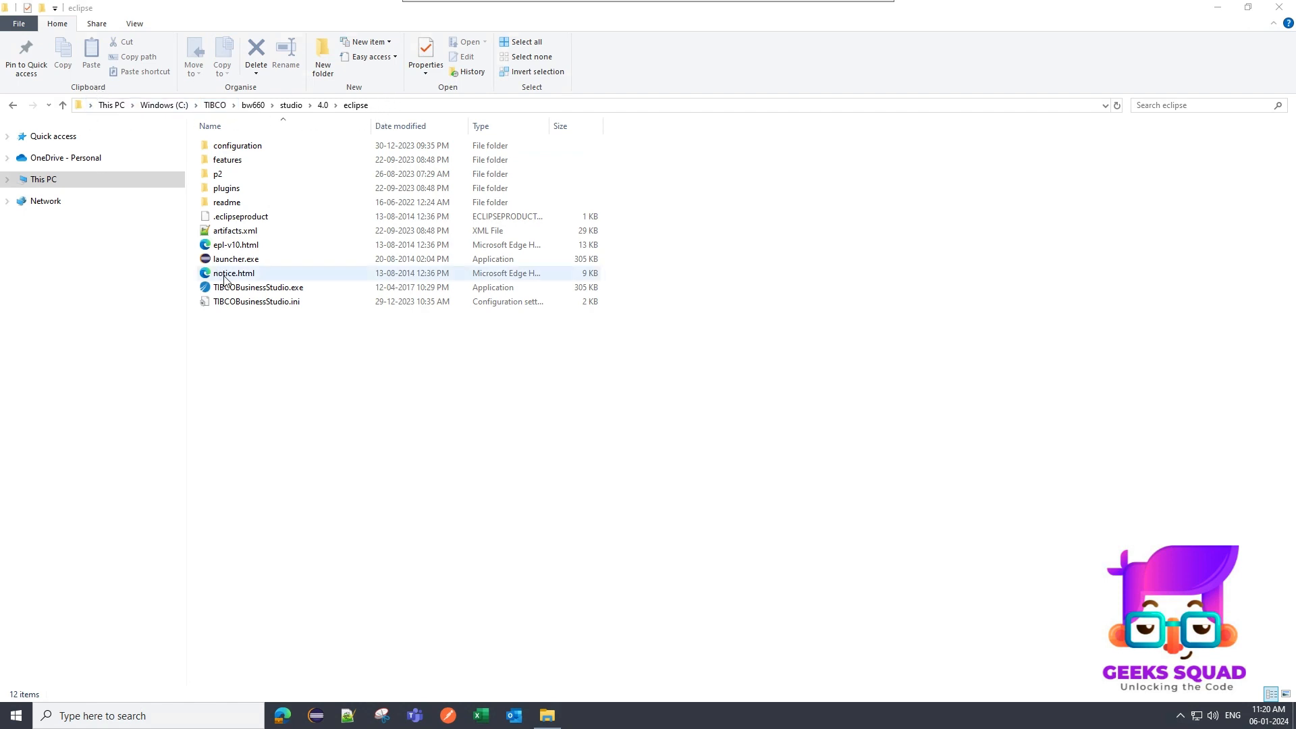
double_click(258, 287)
text(C:\bw6\TestWork)
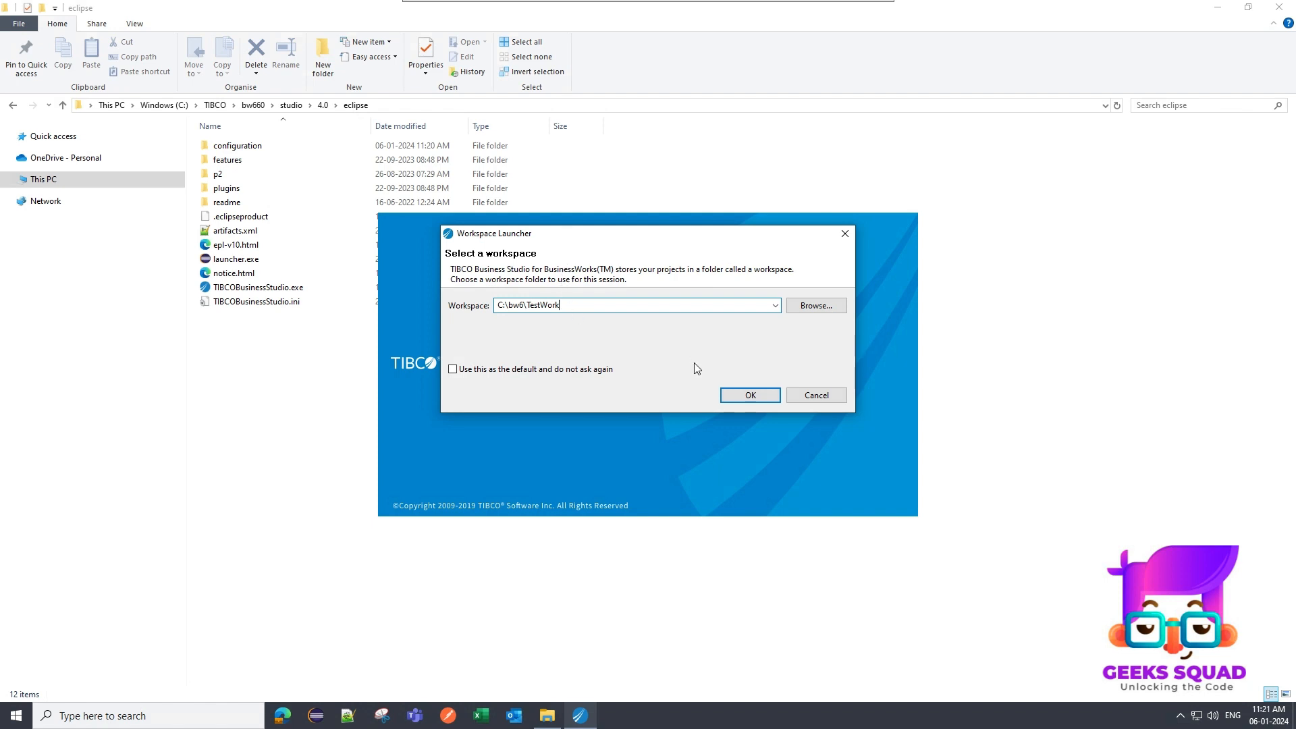
click(747, 394)
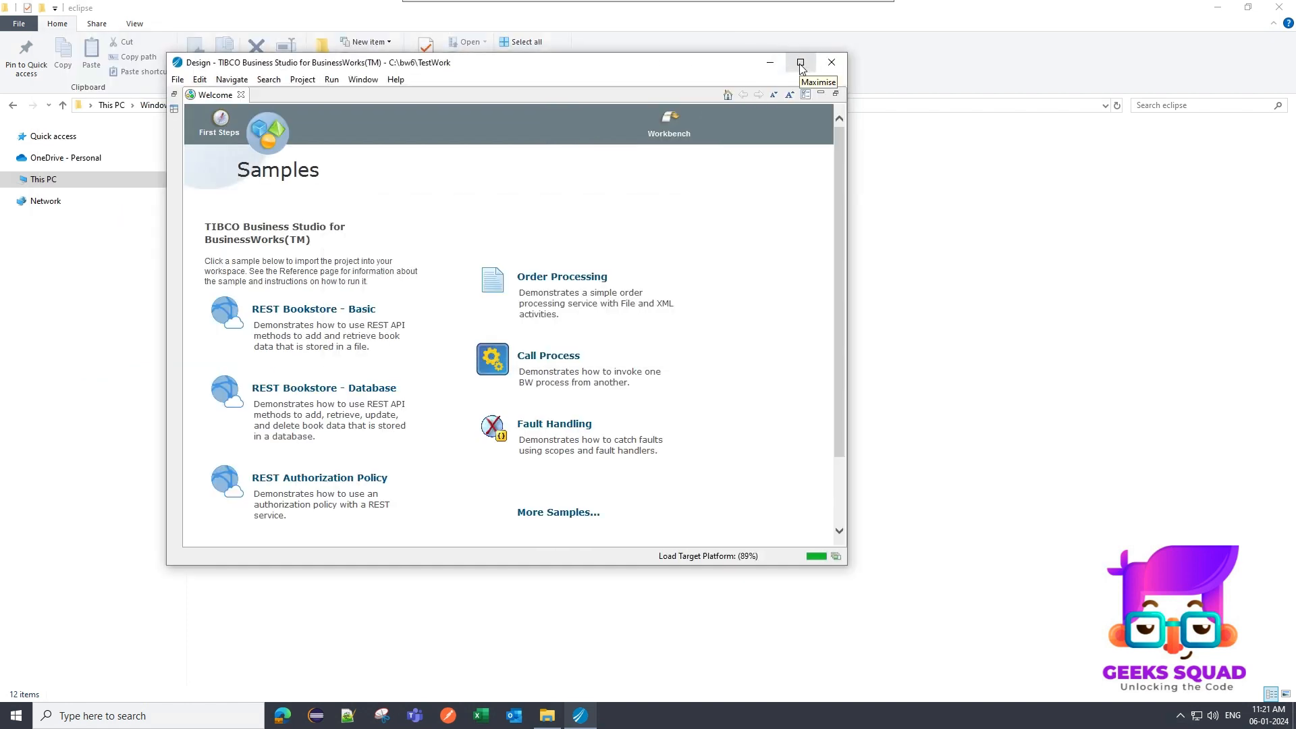
Maximise the Business Studio window and close the Welcome page
click(799, 62)
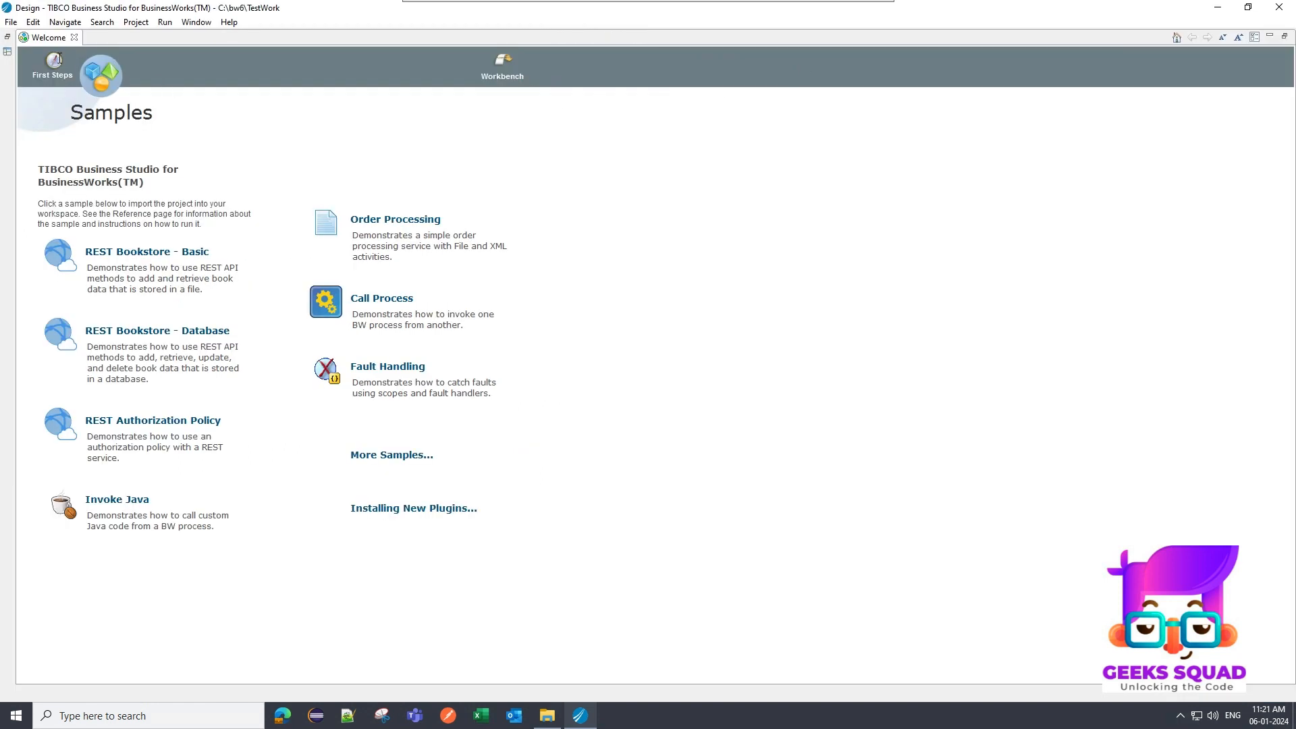
mouse_move(666, 560)
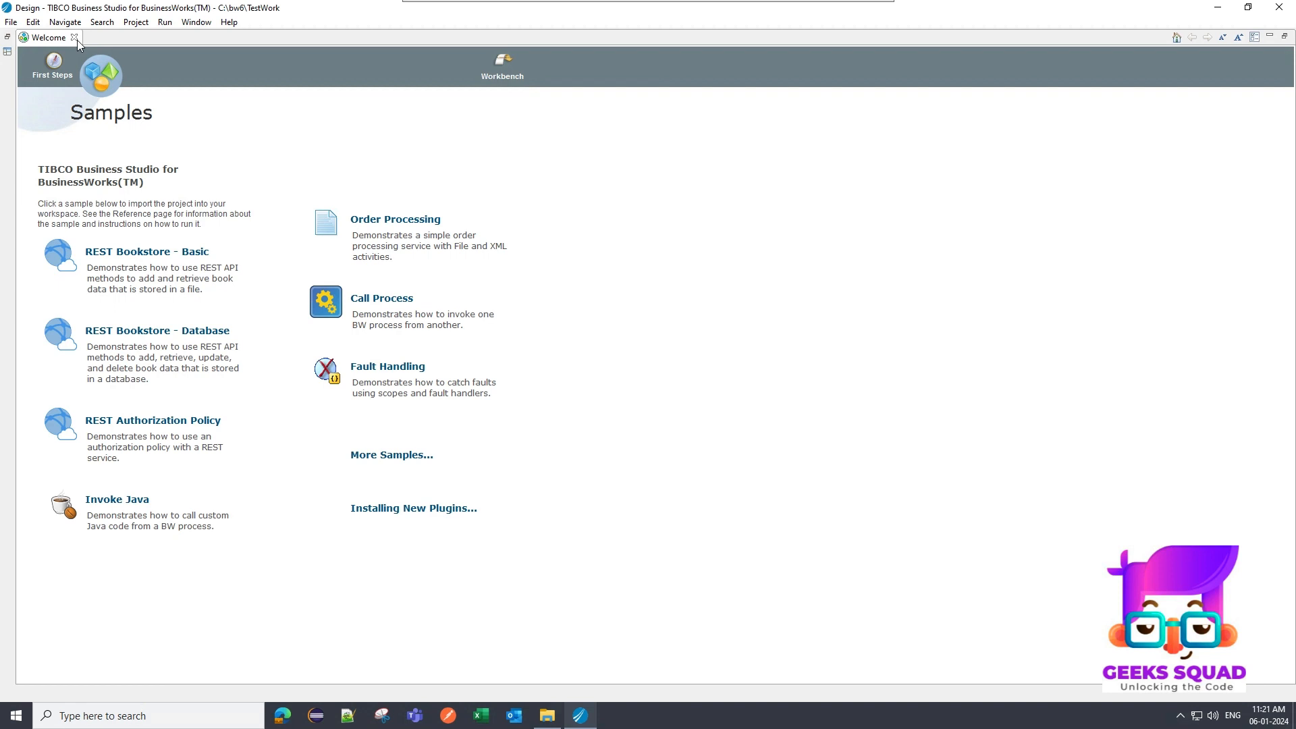
click(74, 37)
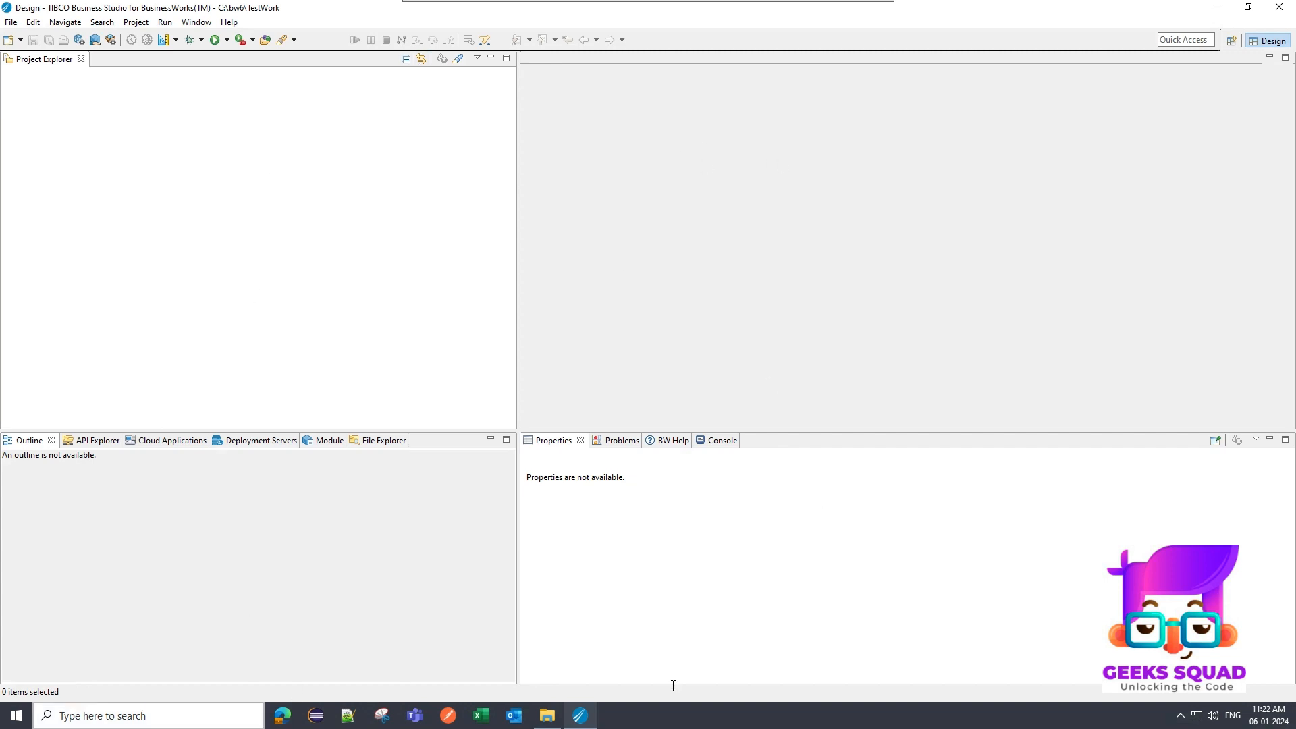
mouse_move(920, 672)
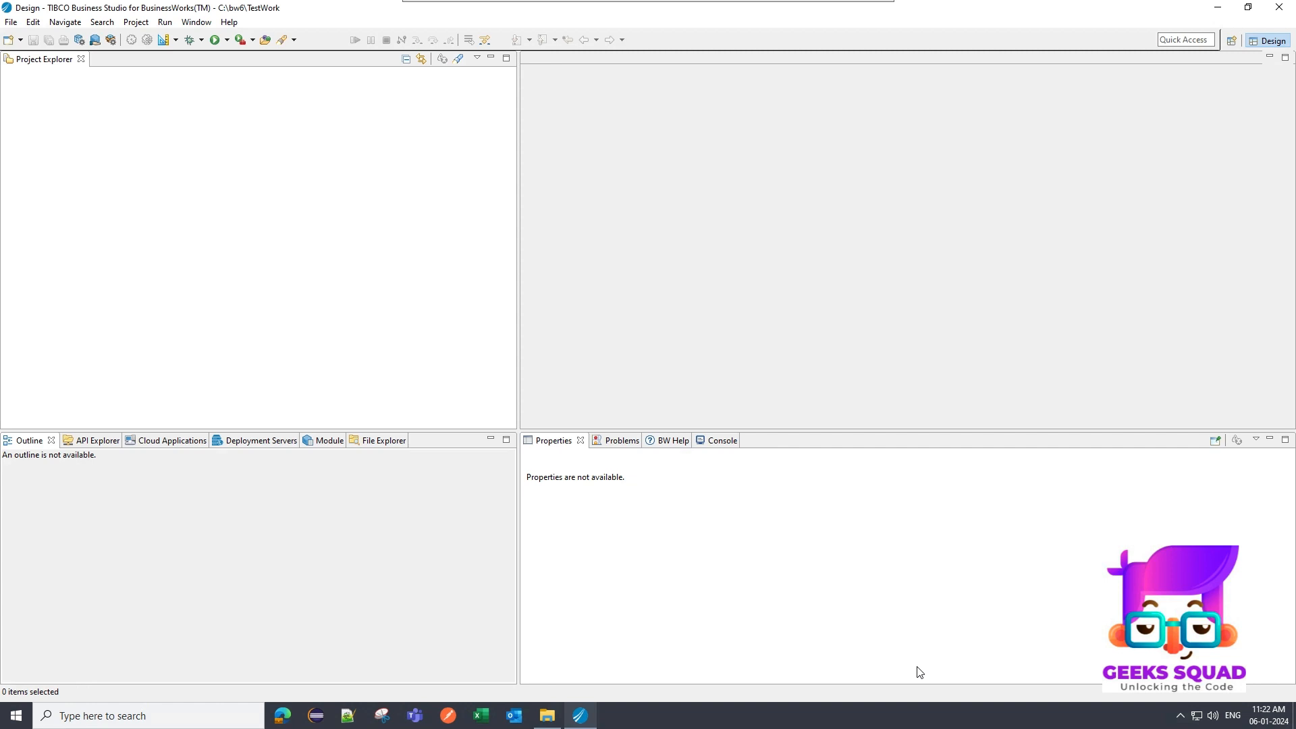
mouse_move(1116, 266)
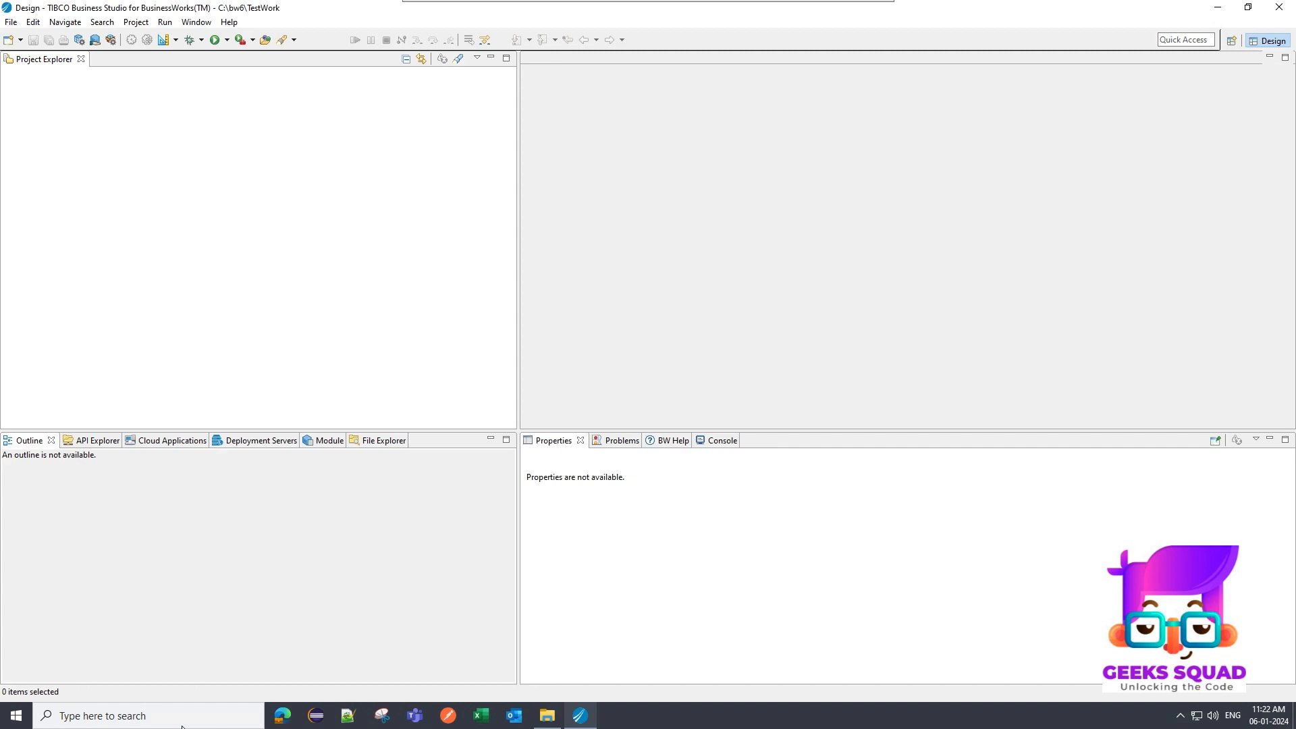
mouse_move(277, 227)
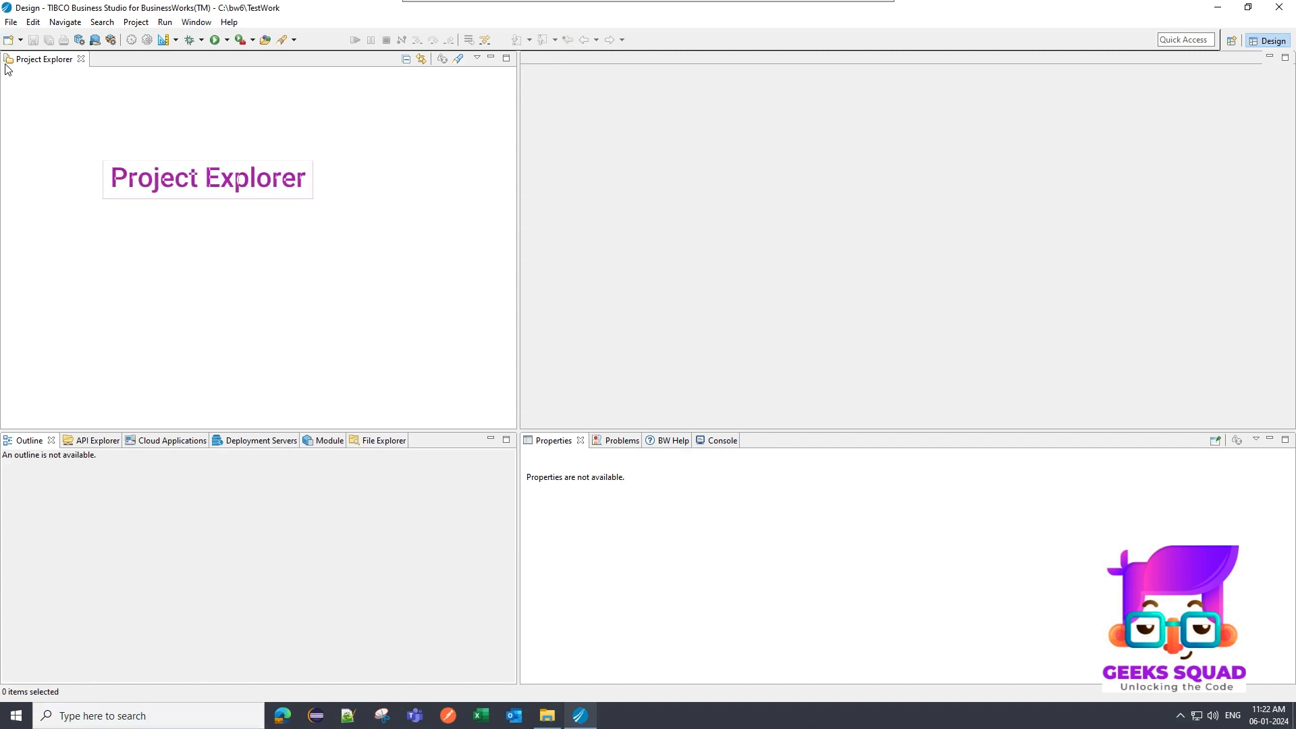
mouse_move(36, 68)
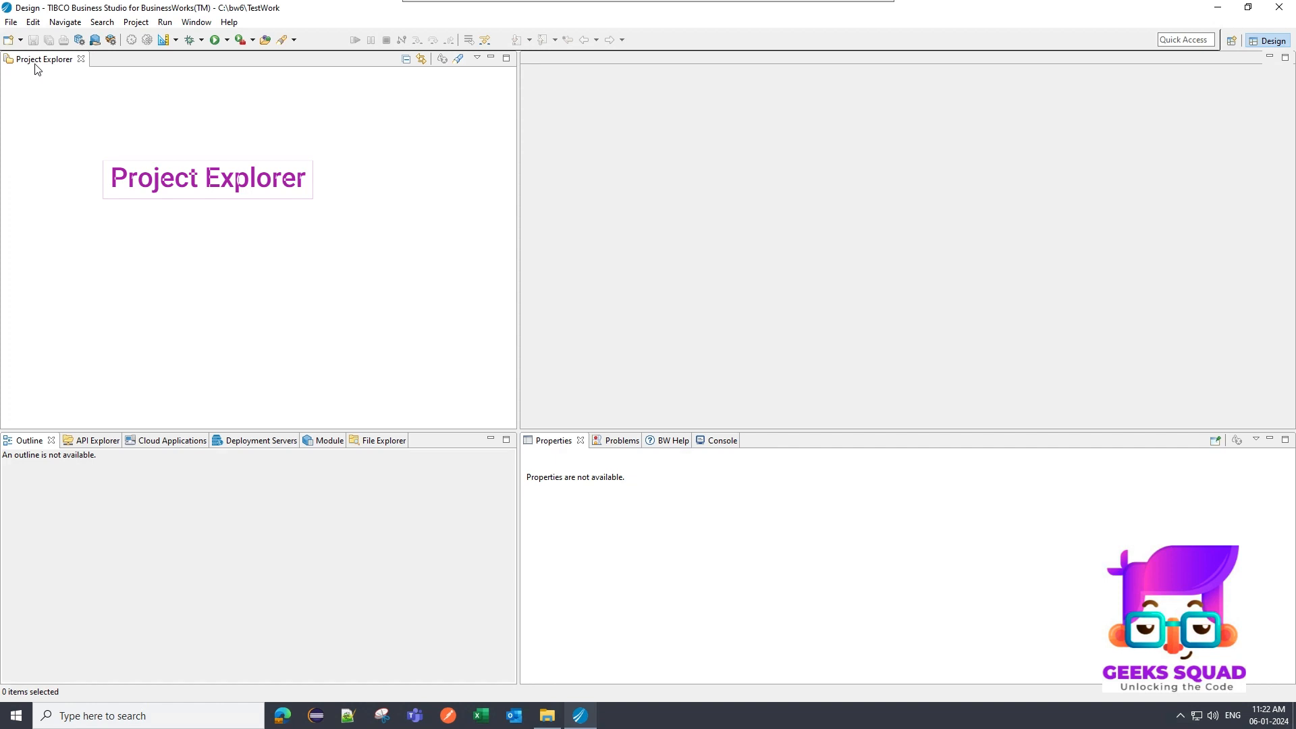
mouse_move(36, 66)
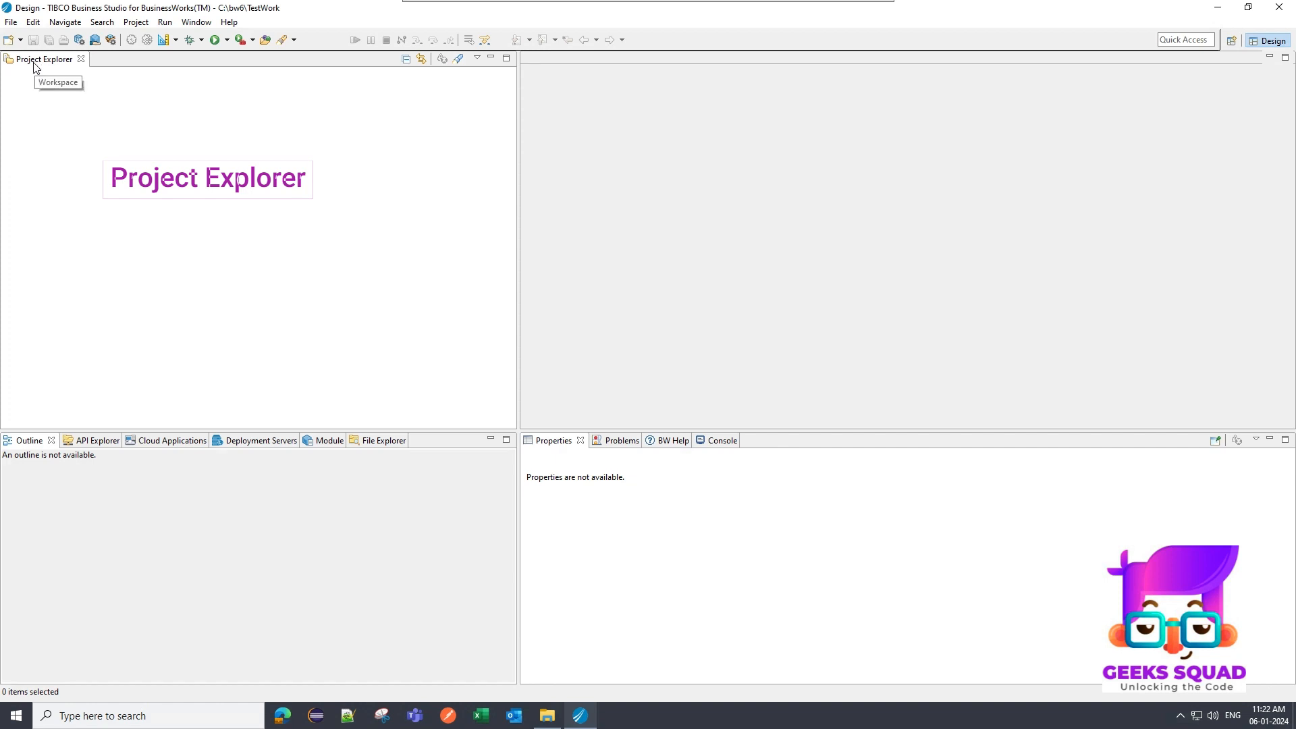
mouse_move(40, 77)
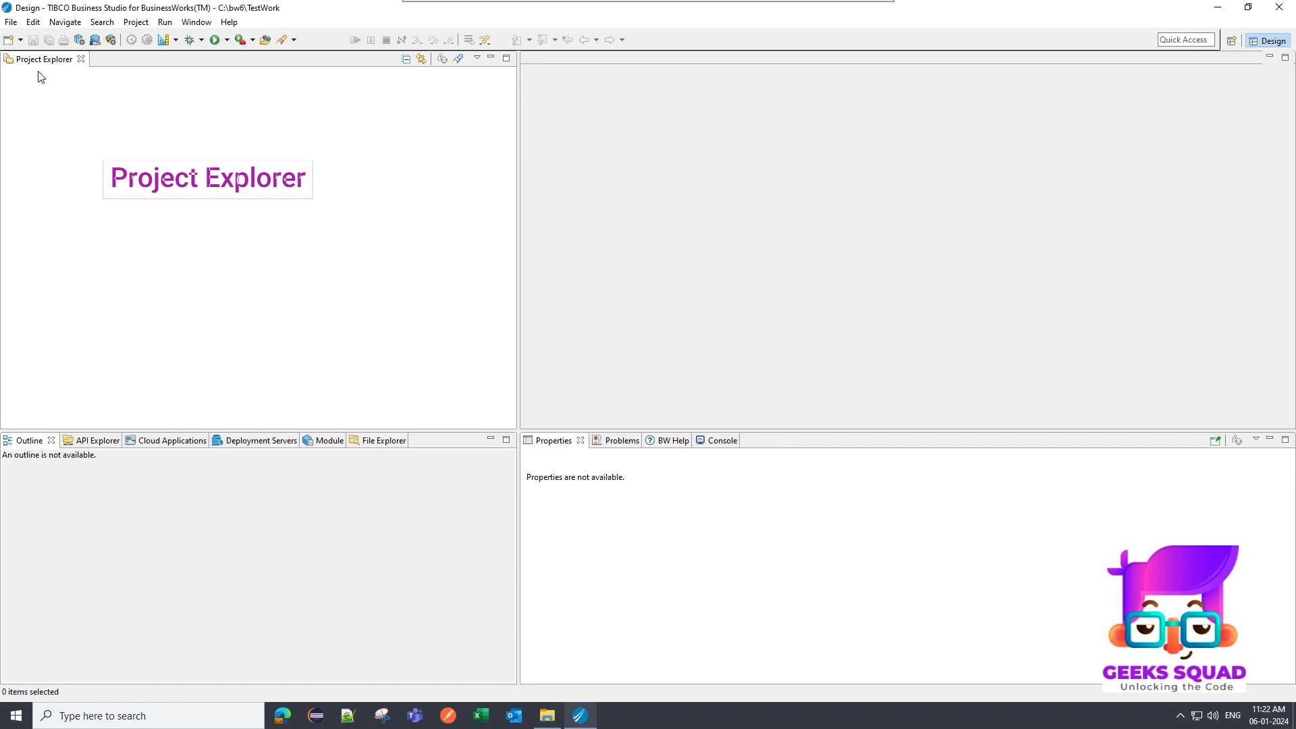
mouse_move(171, 126)
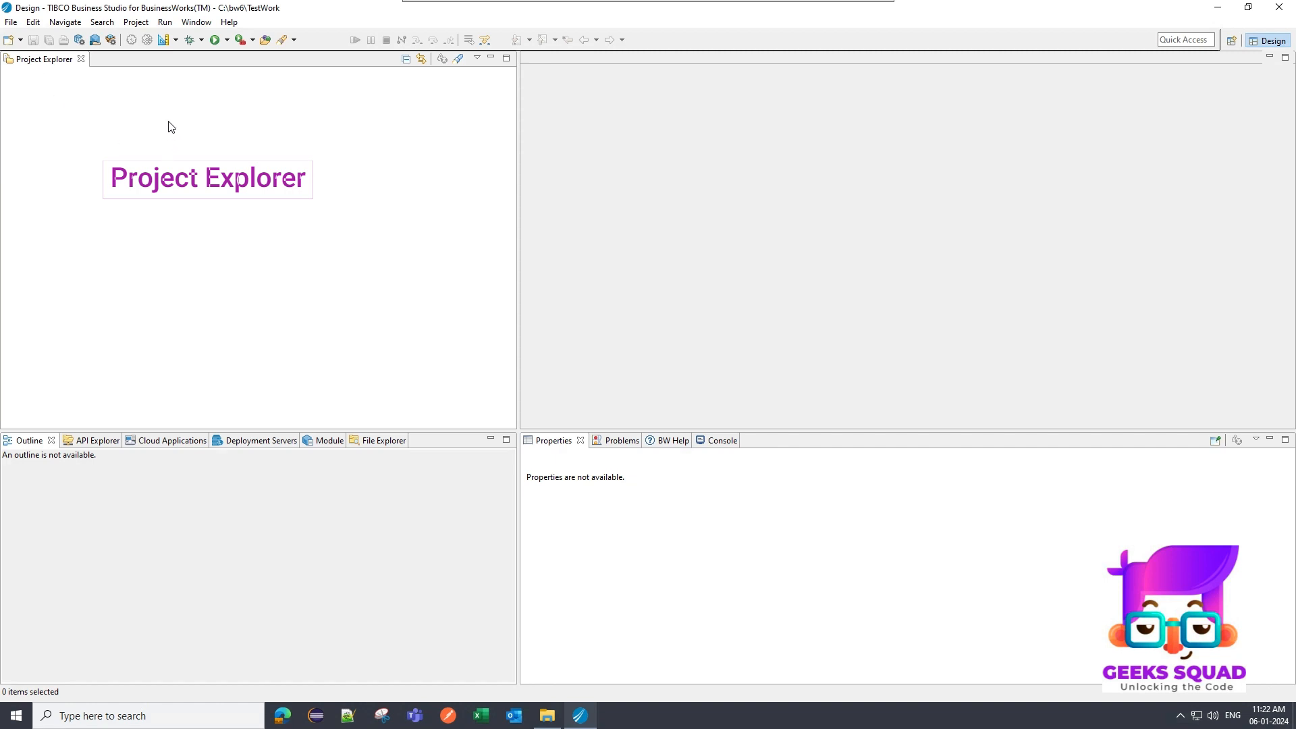
mouse_move(287, 332)
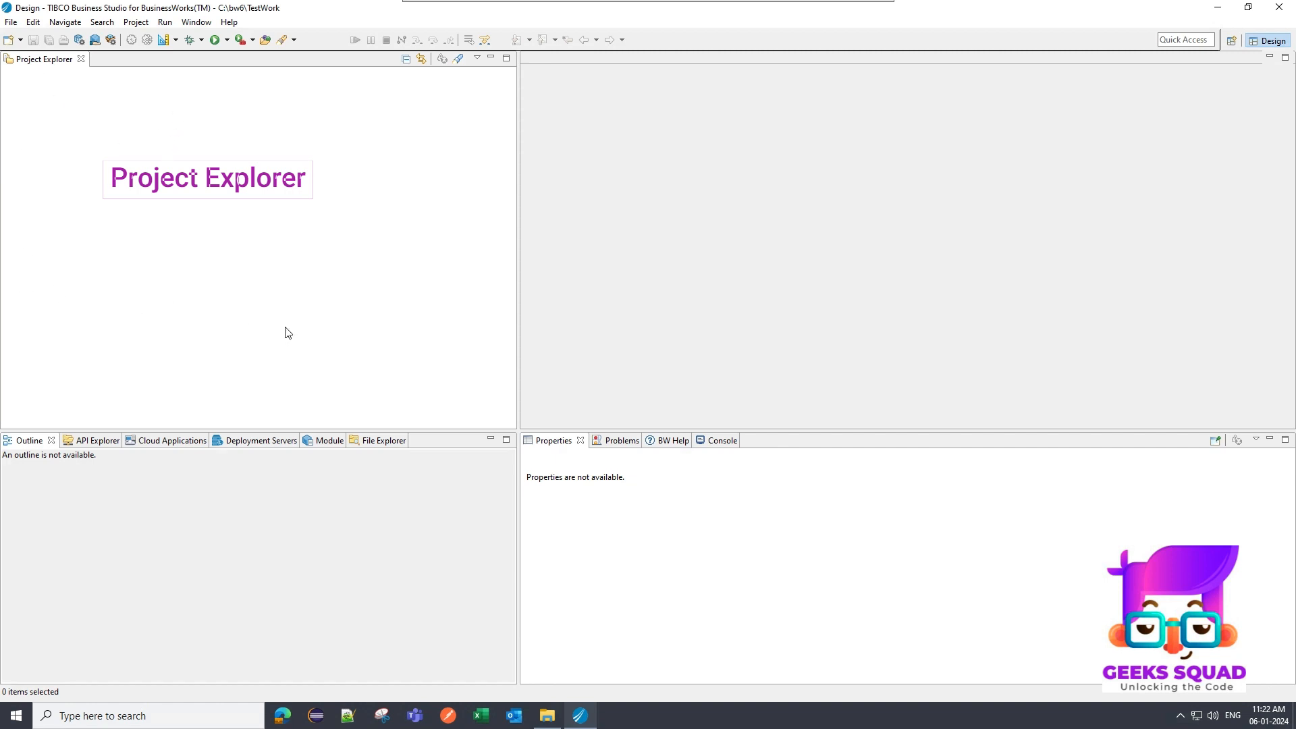
mouse_move(73, 151)
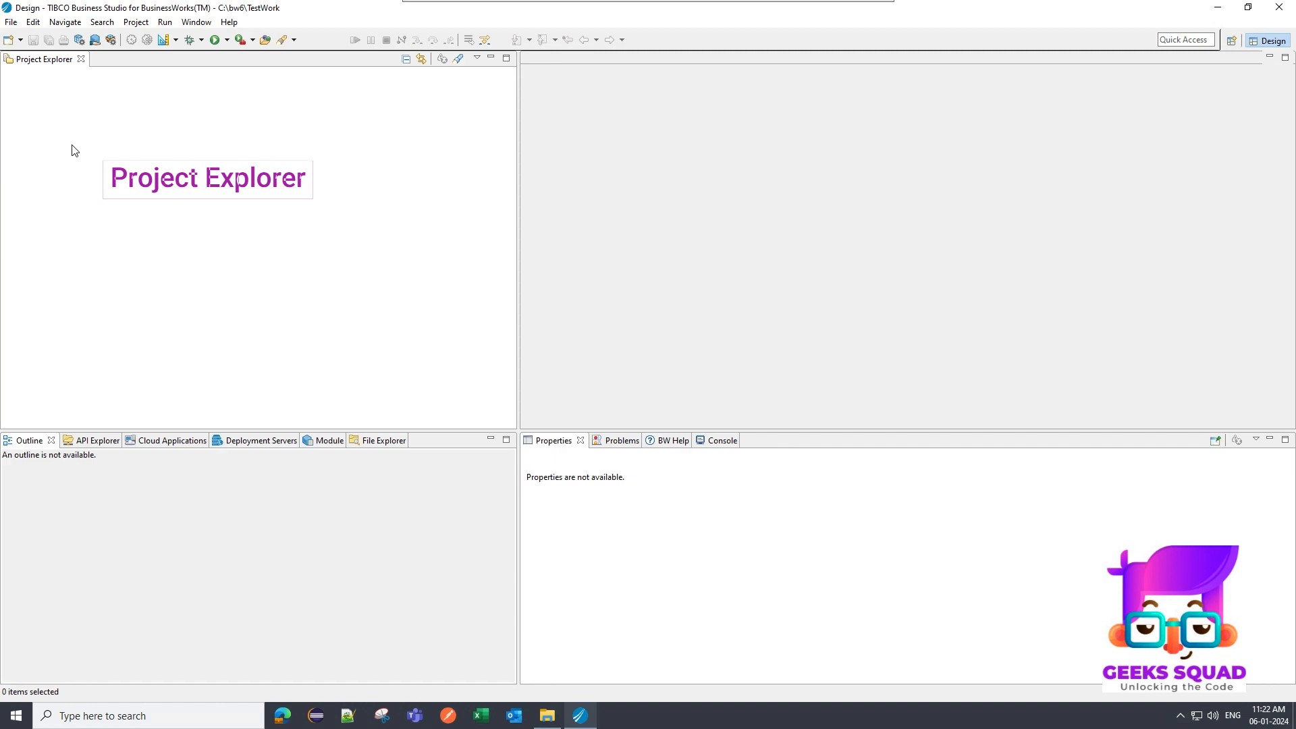
mouse_move(80, 146)
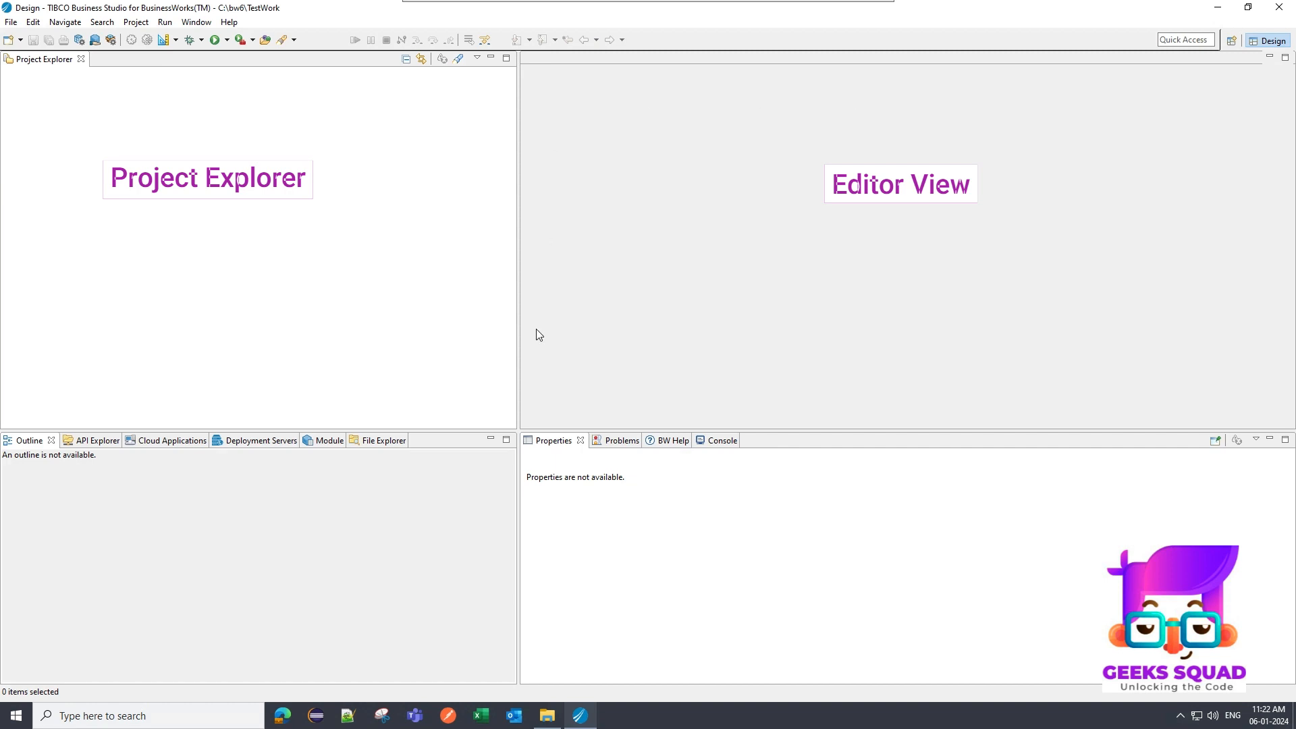
mouse_move(1116, 133)
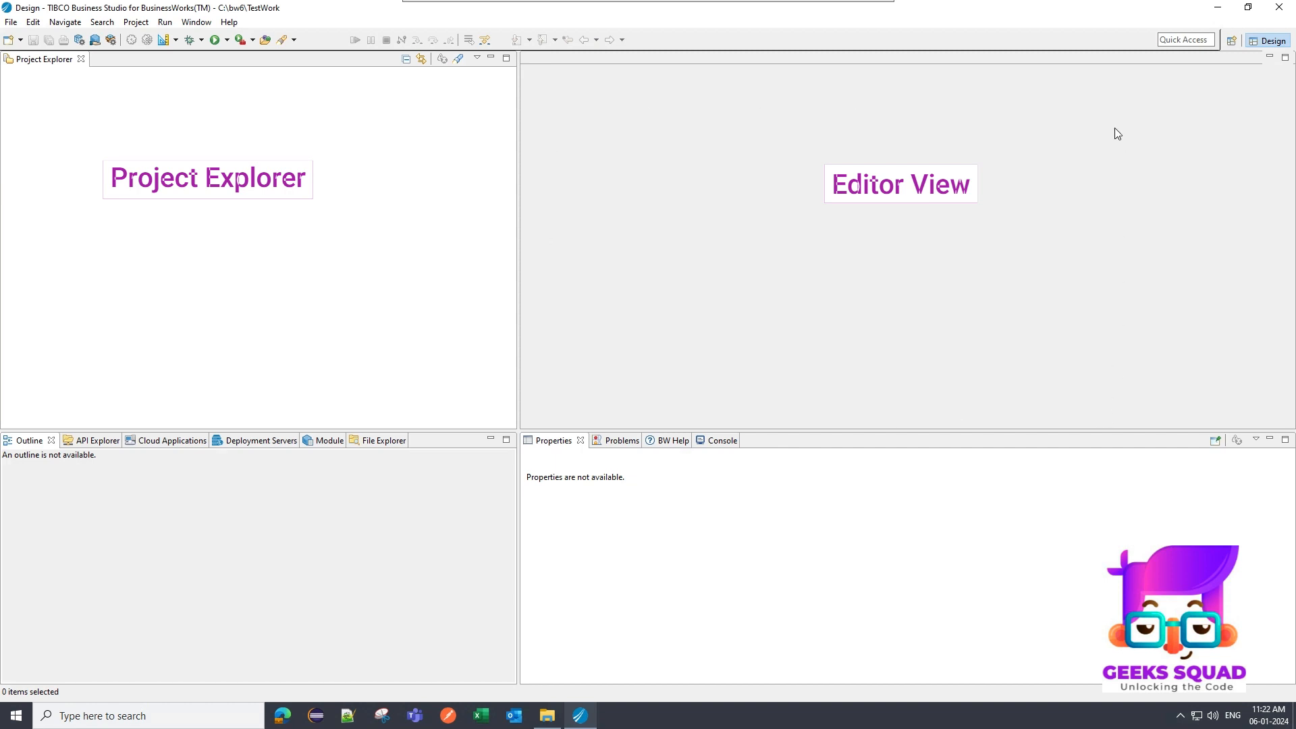
mouse_move(1122, 133)
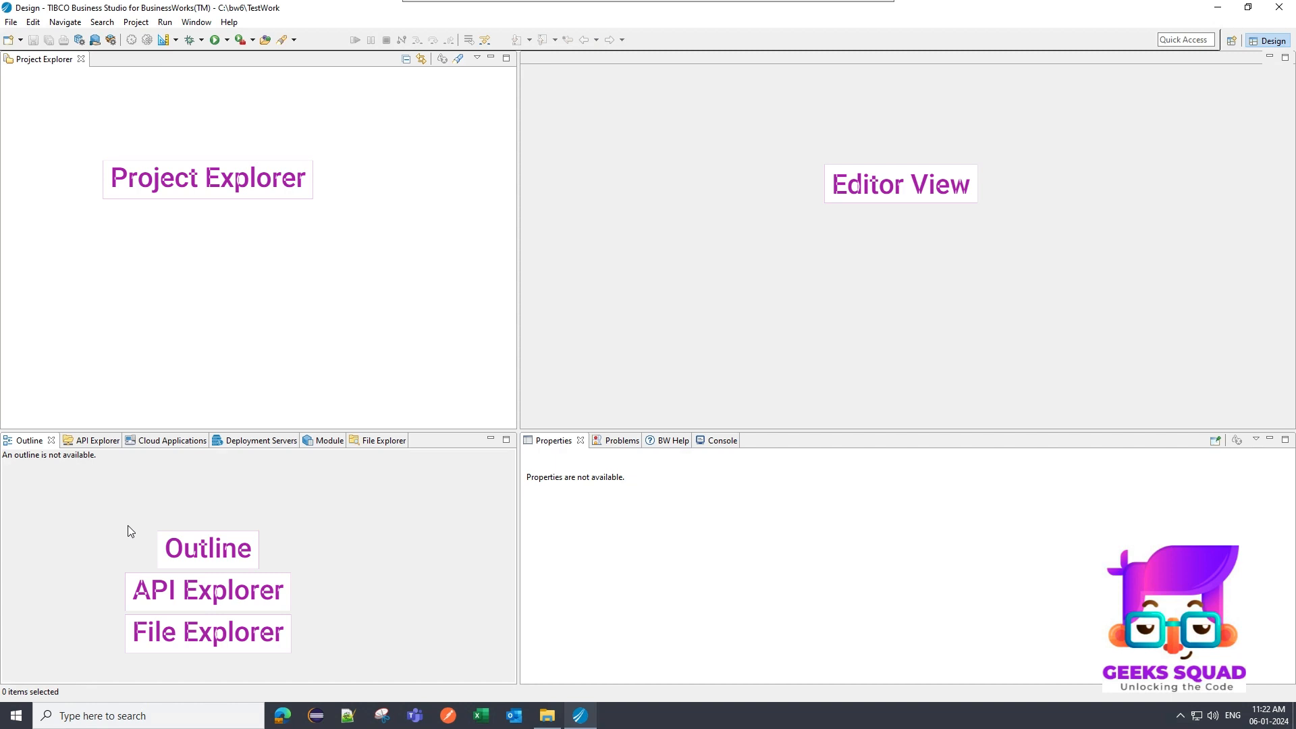
mouse_move(369, 456)
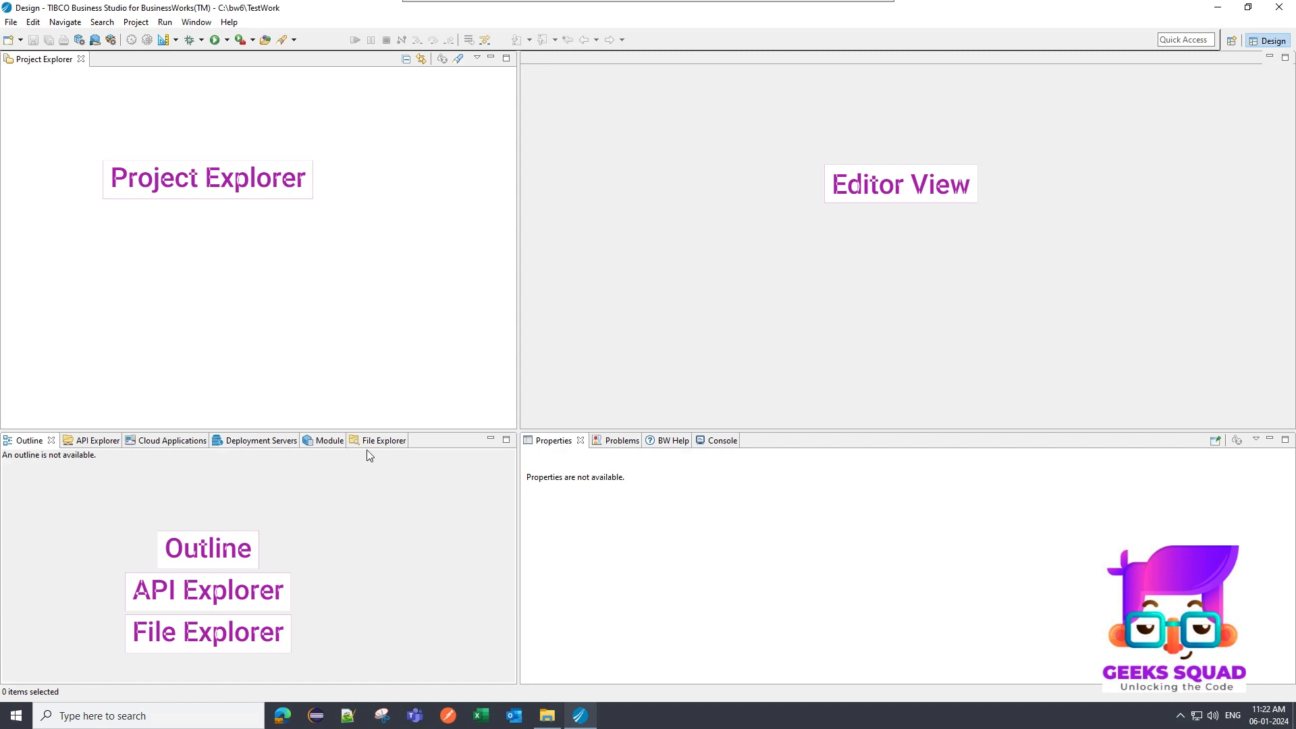
mouse_move(378, 515)
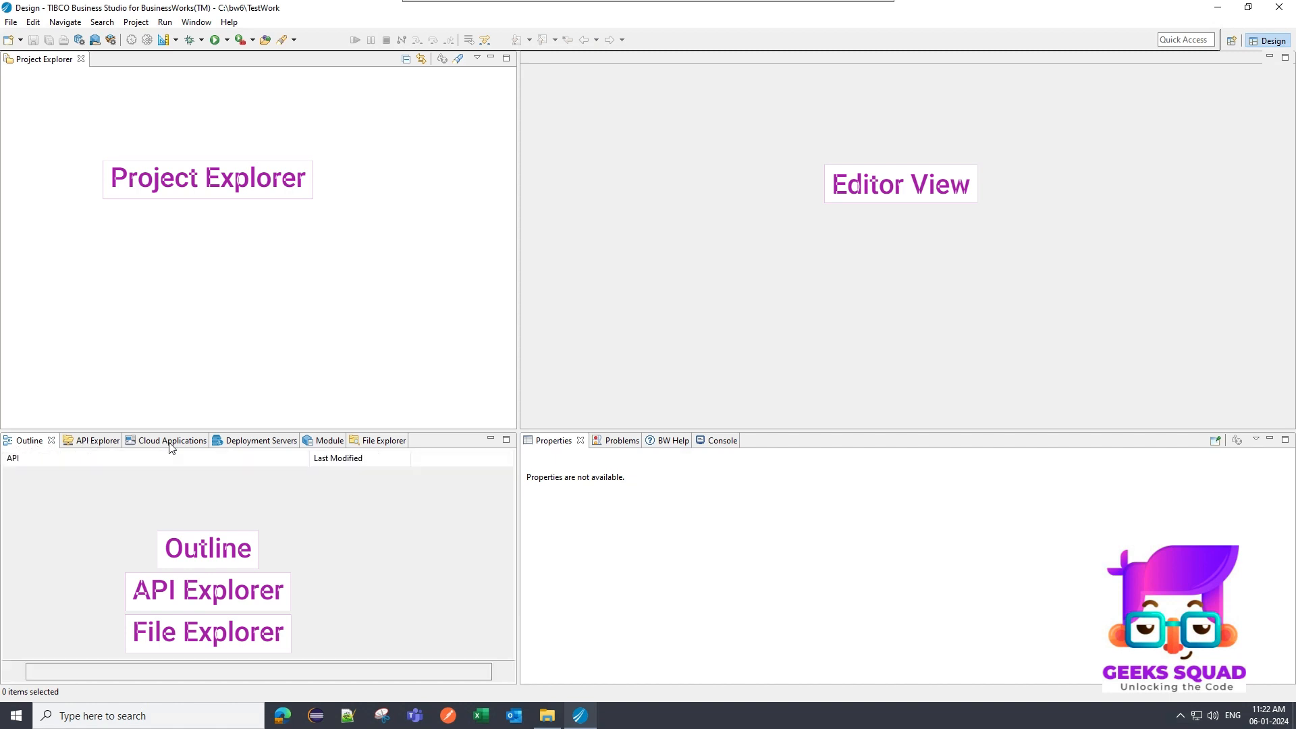
Show the Cloud Applications view, then File Explorer listing the samples folder
click(81, 439)
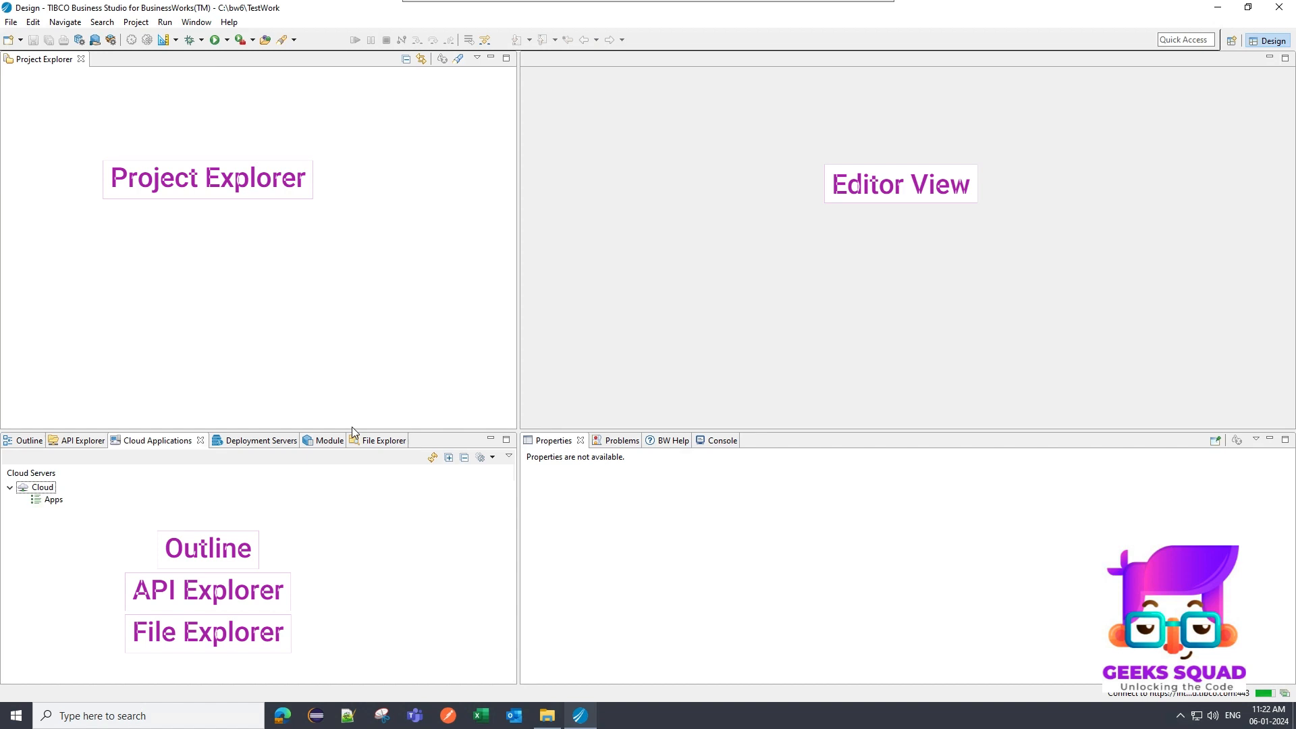
click(368, 440)
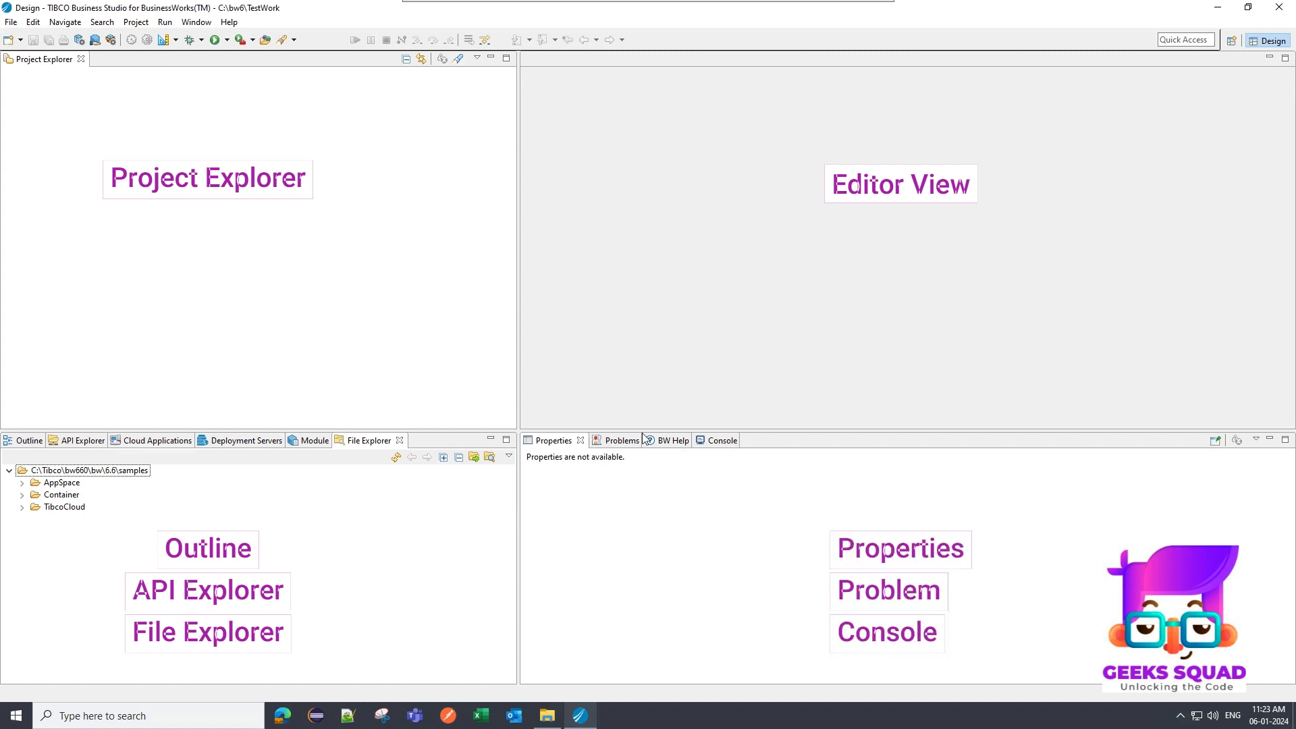
mouse_move(621, 439)
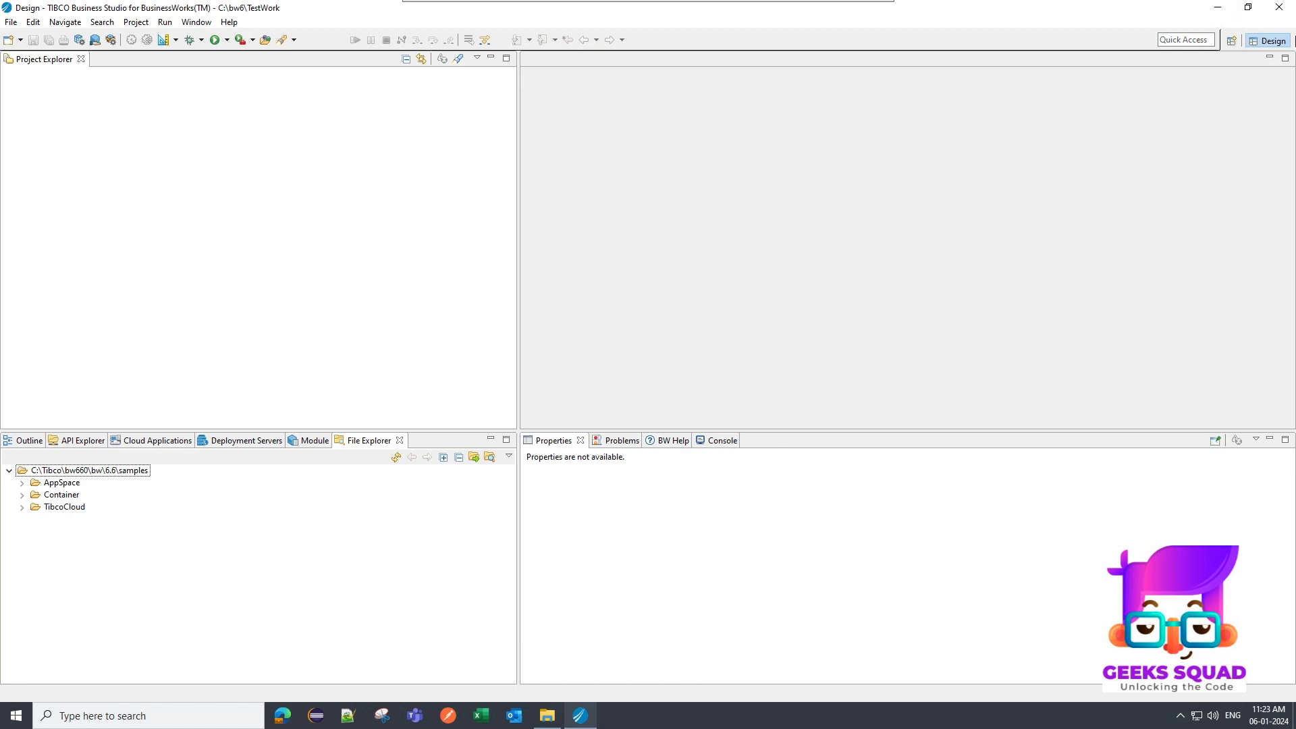
click(197, 40)
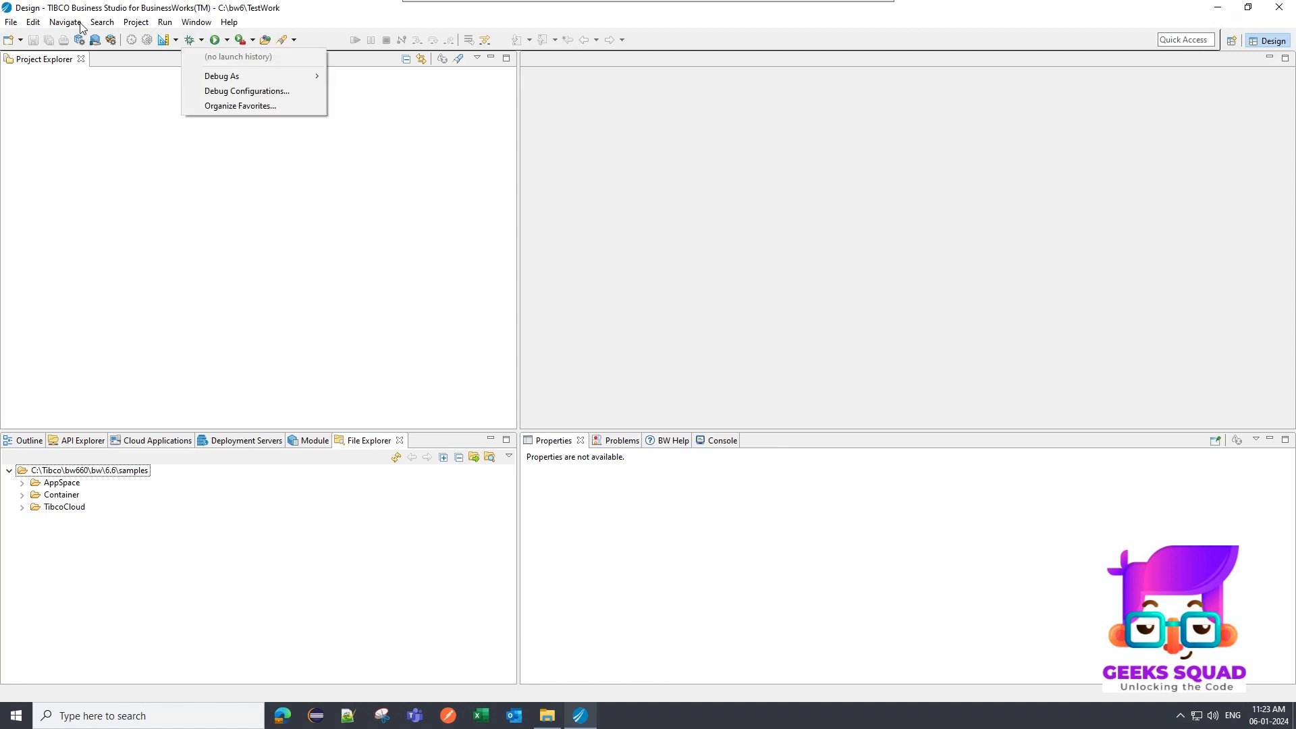
mouse_move(213, 73)
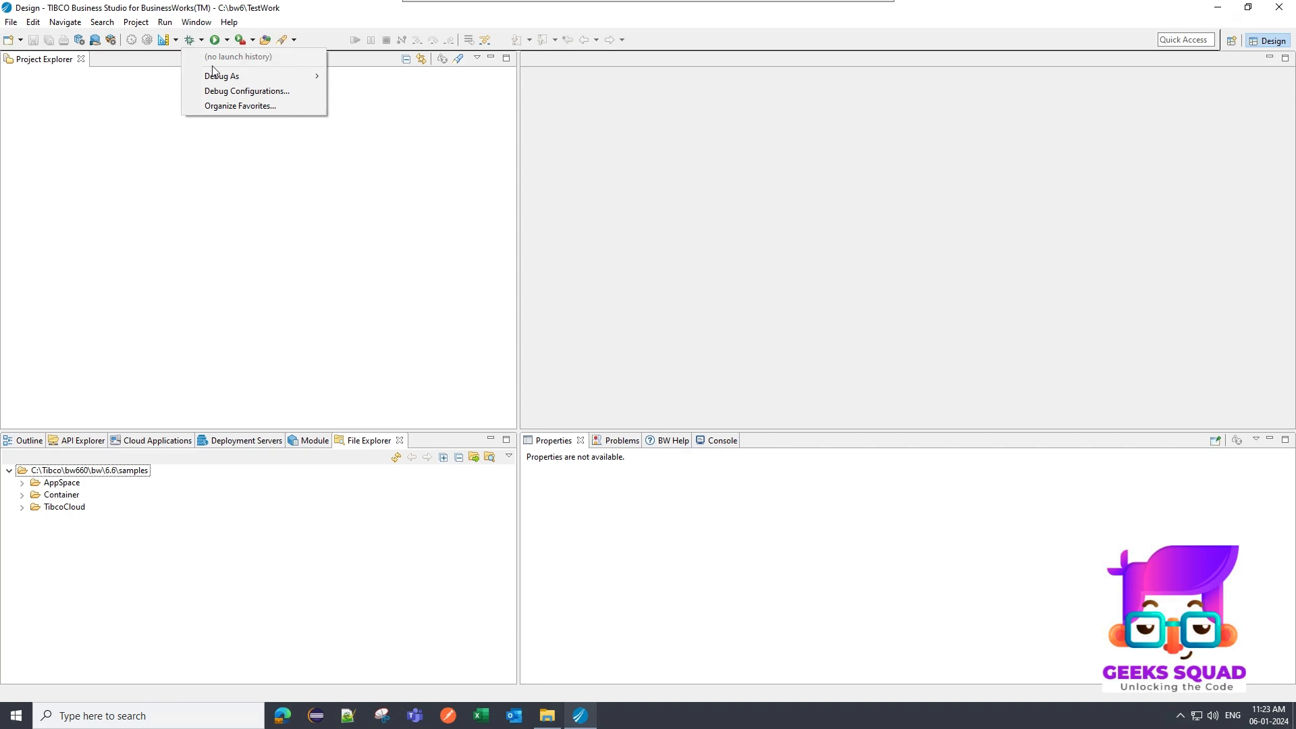
mouse_move(247, 91)
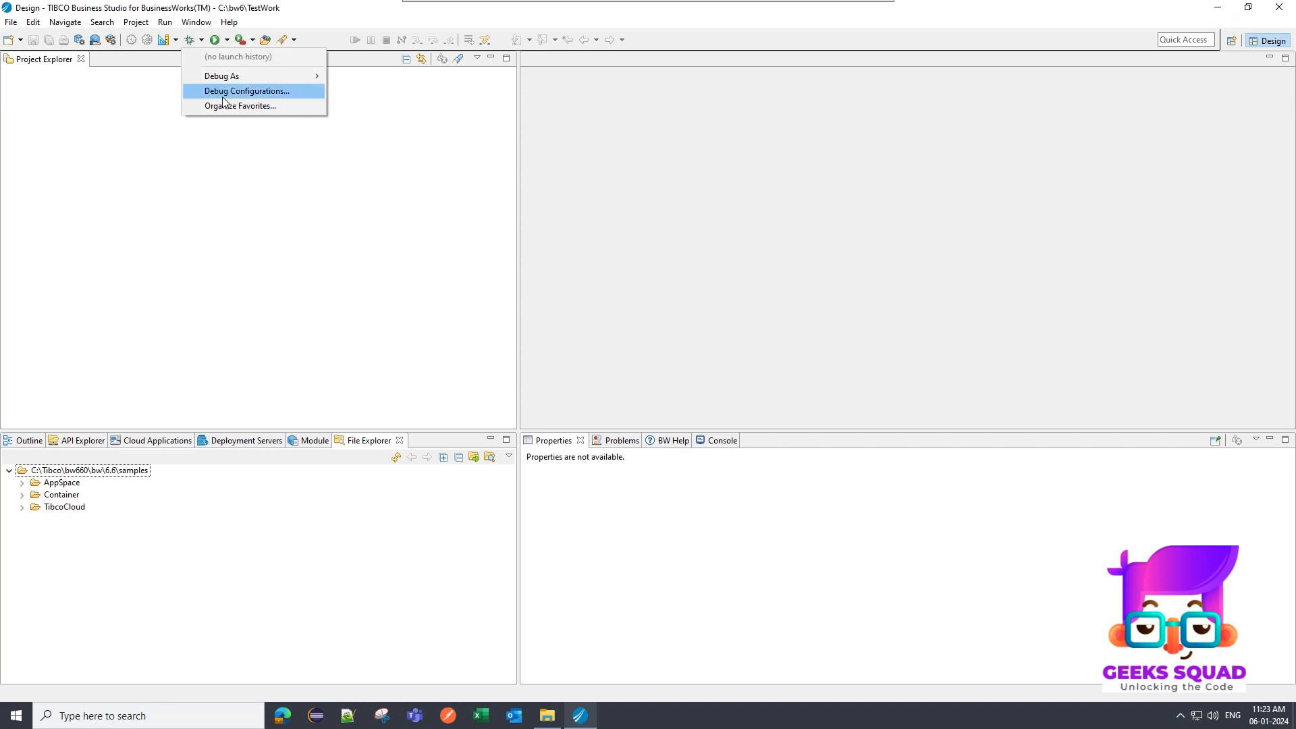
mouse_move(221, 75)
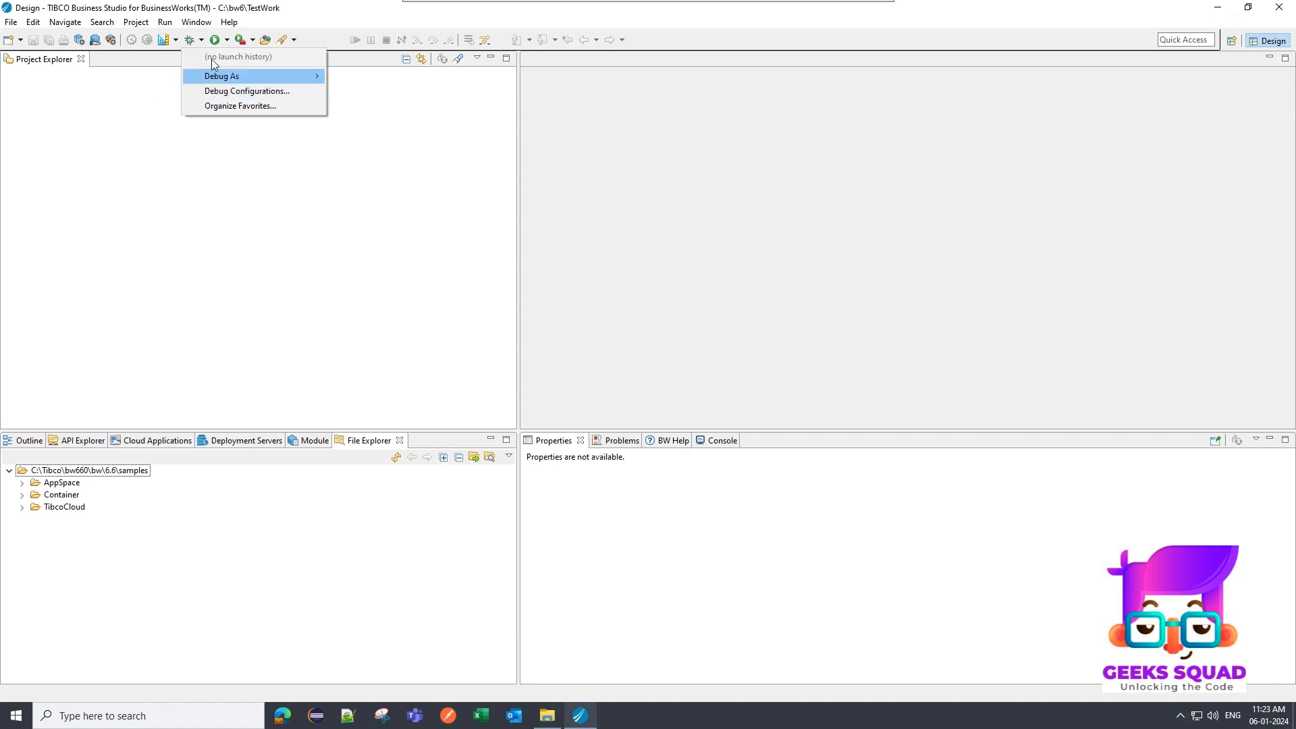
mouse_move(209, 91)
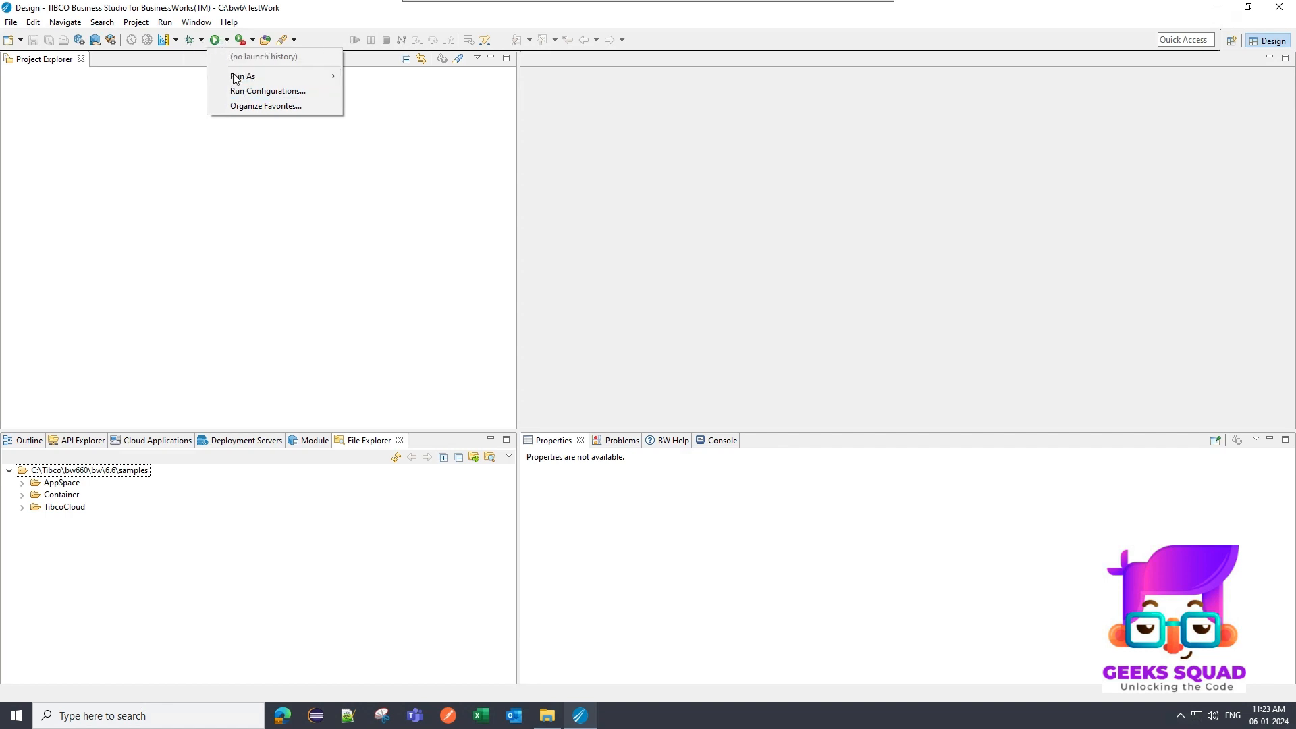
click(190, 40)
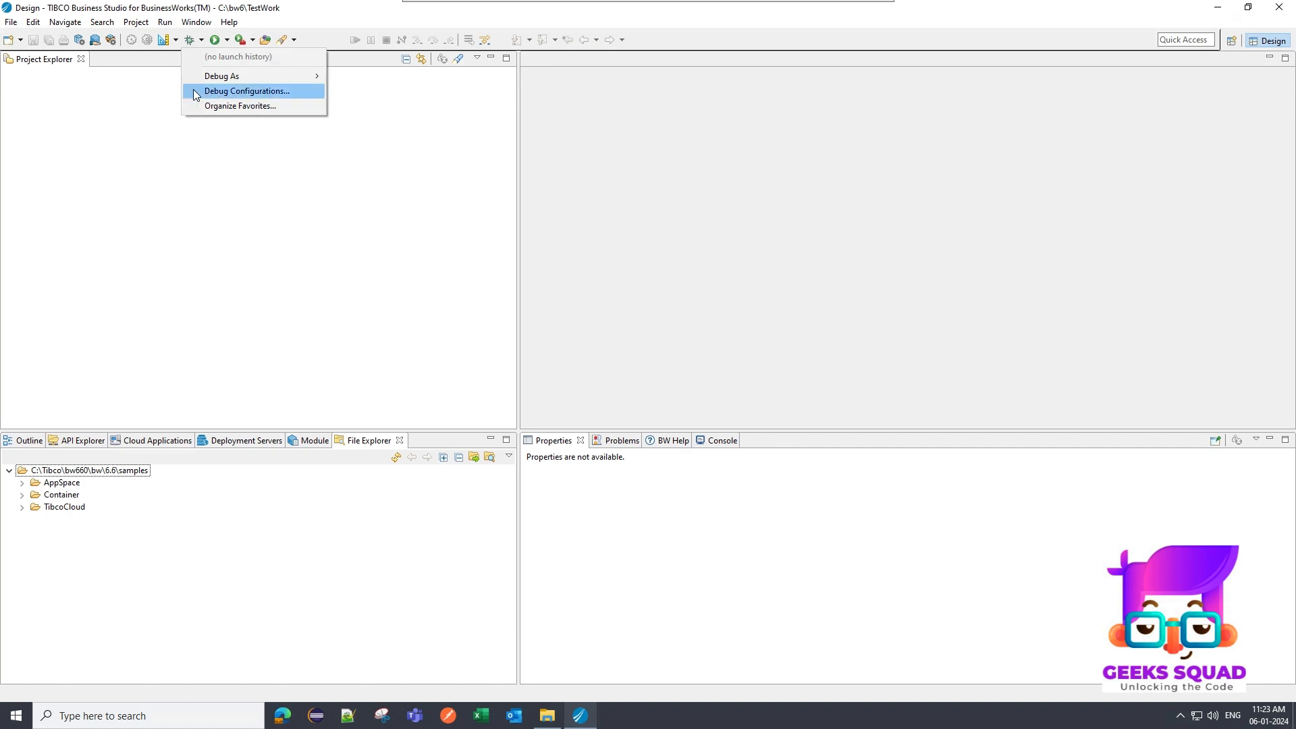
mouse_move(188, 95)
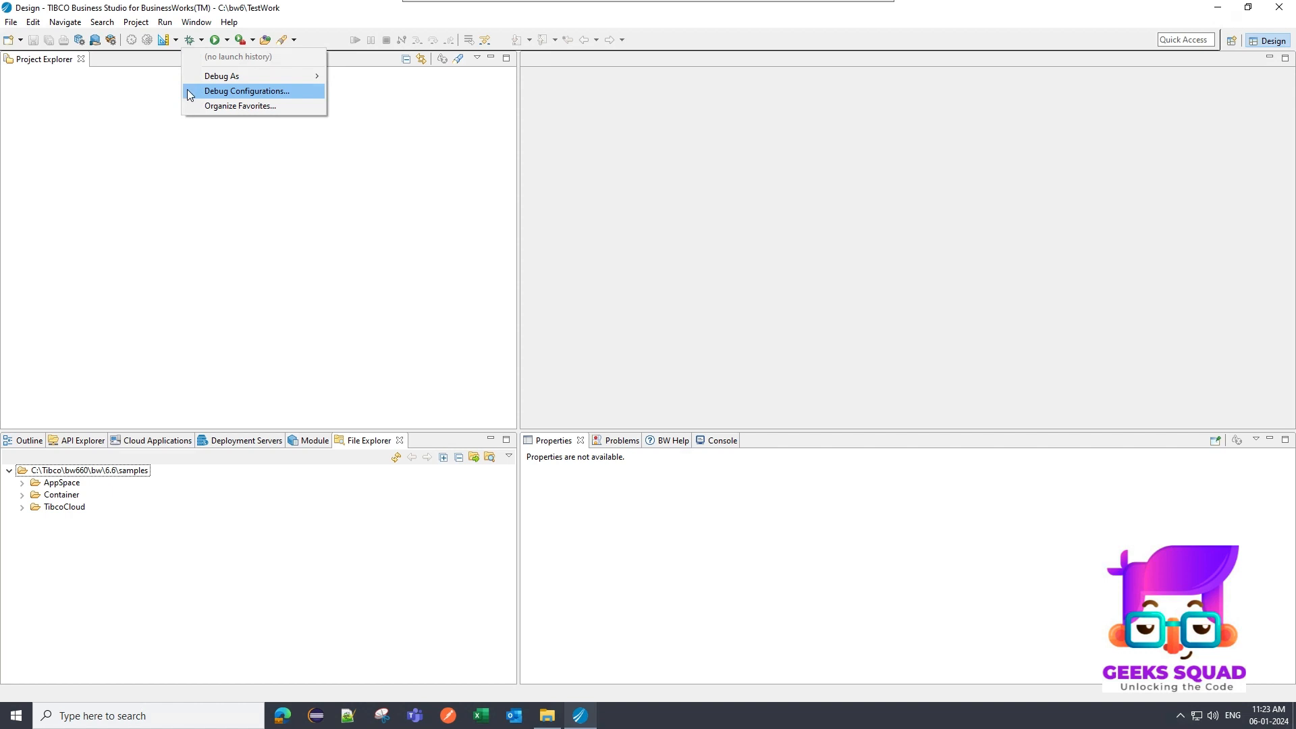
mouse_move(195, 97)
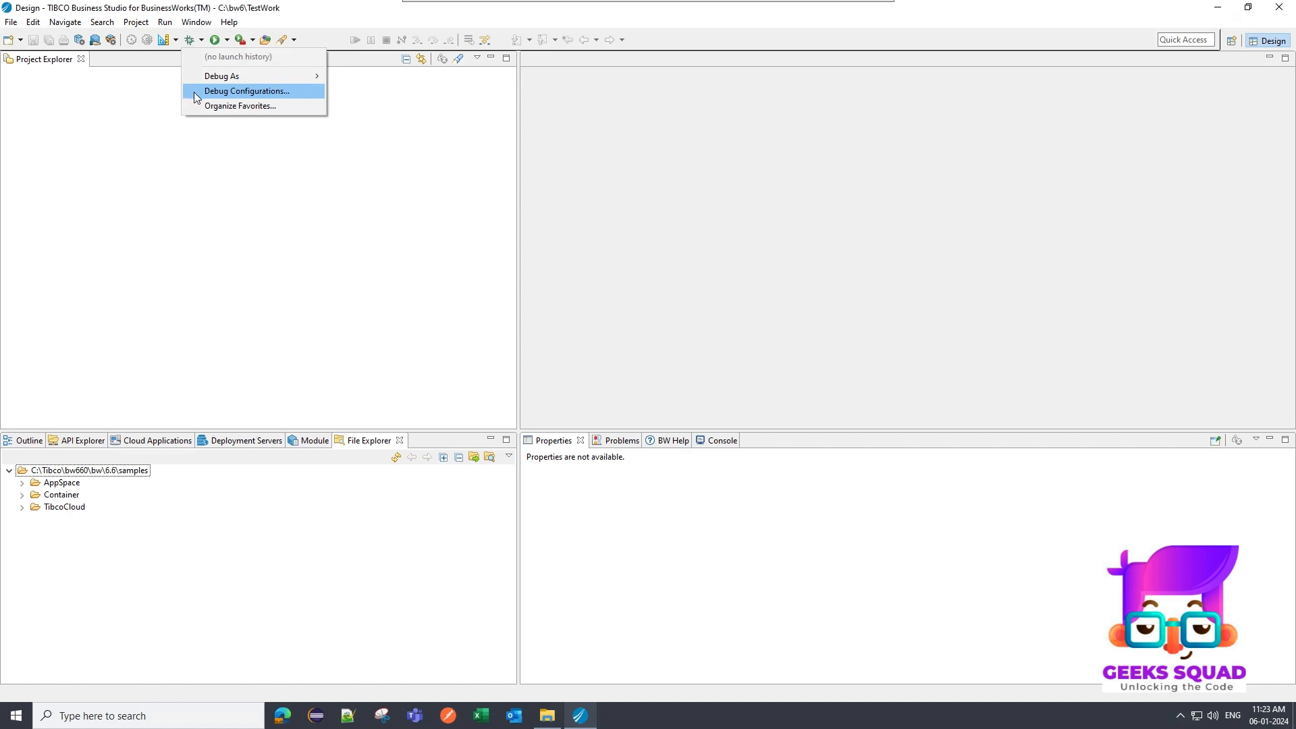
mouse_move(188, 93)
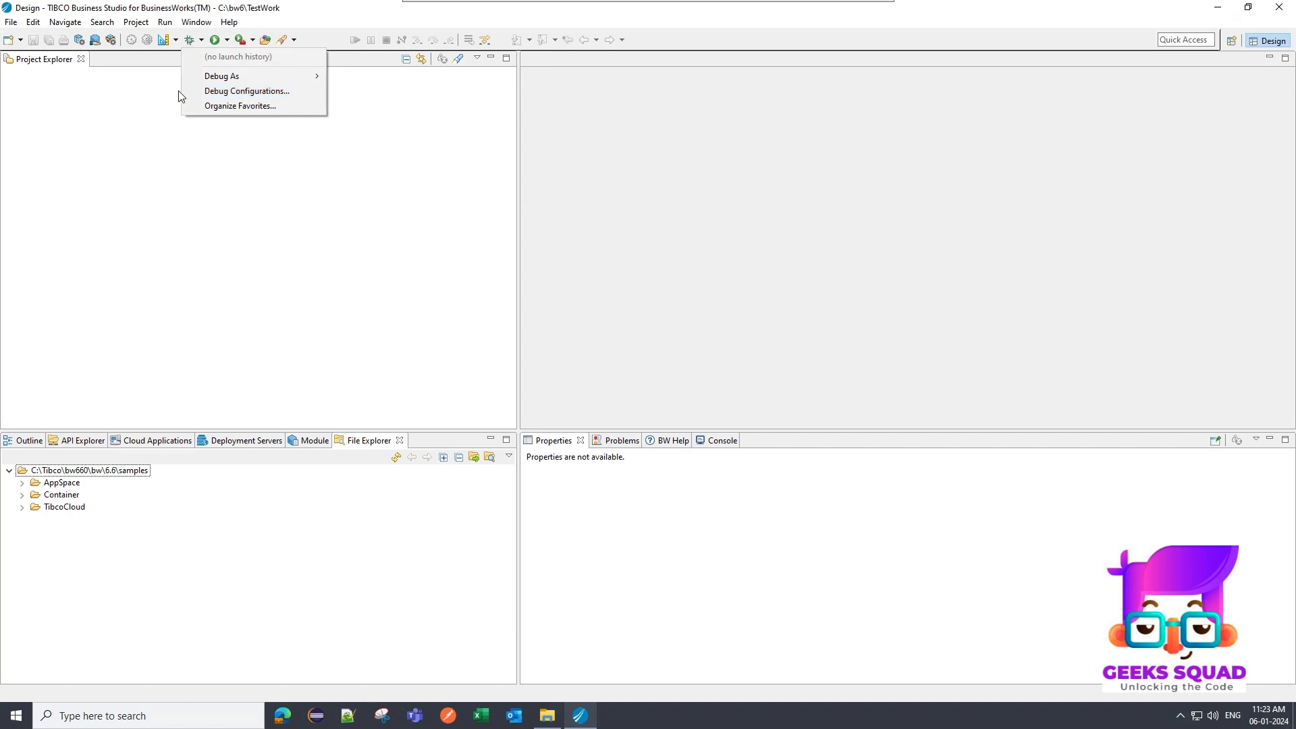
mouse_move(283, 232)
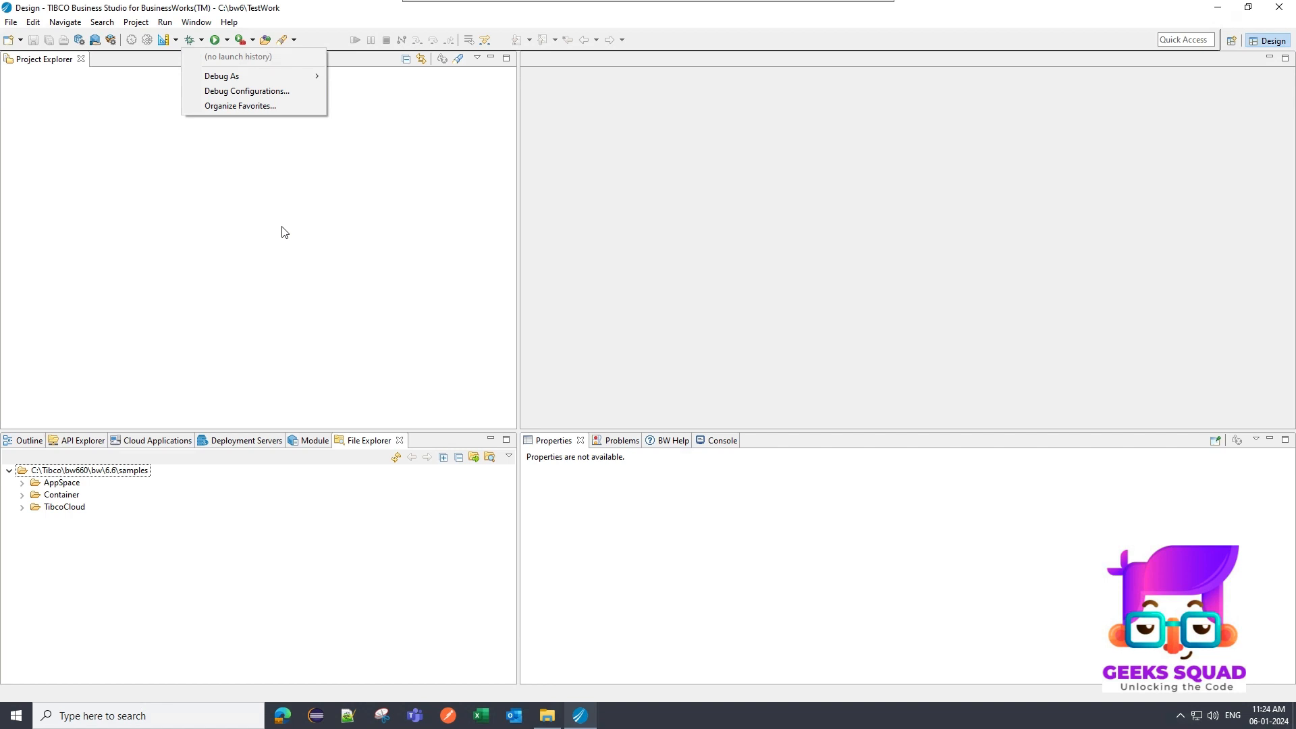
mouse_move(287, 226)
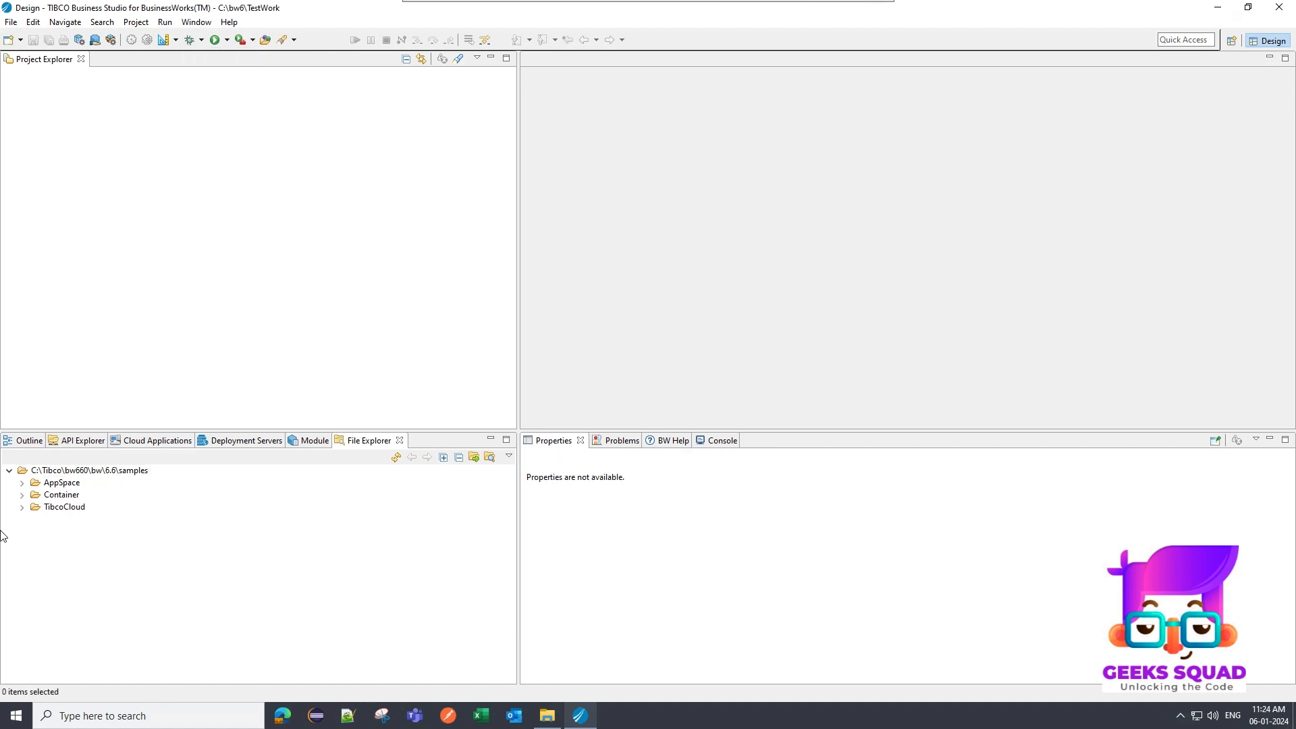
mouse_move(302, 7)
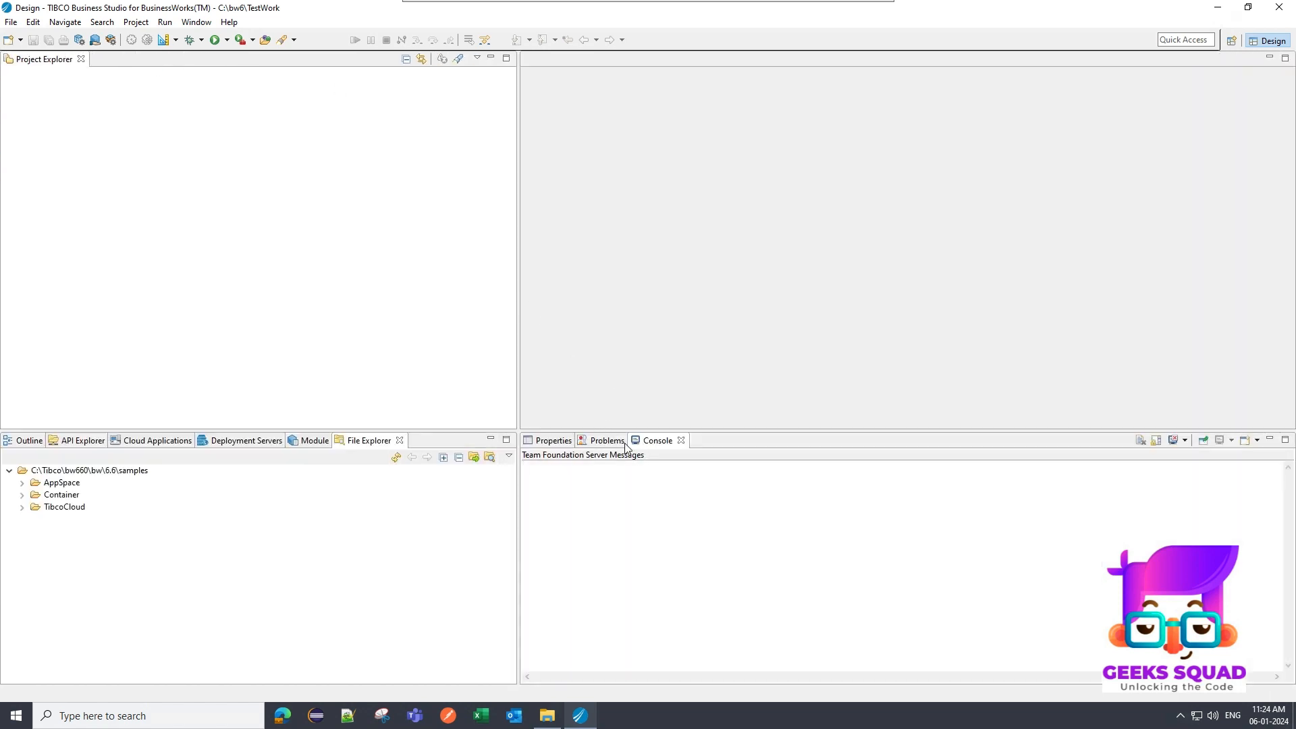
mouse_move(196, 22)
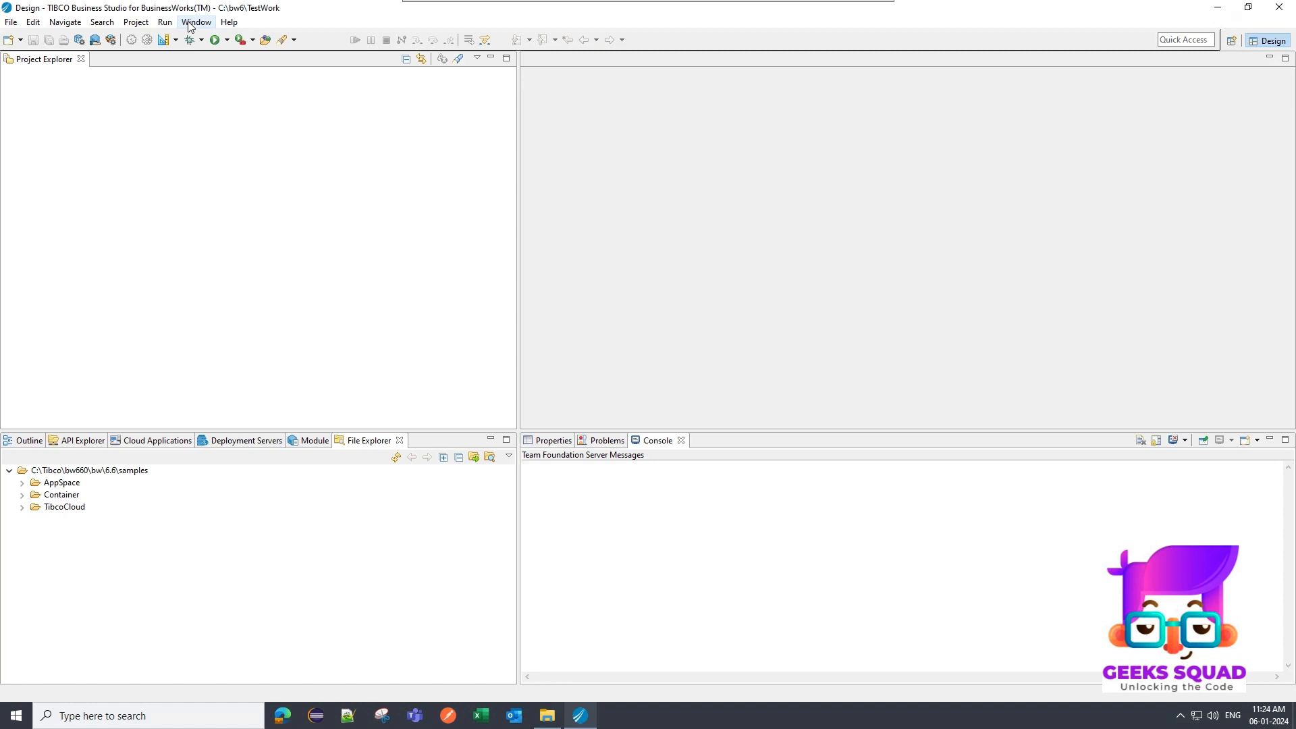
Save the current layout as a new perspective named MyView
click(195, 22)
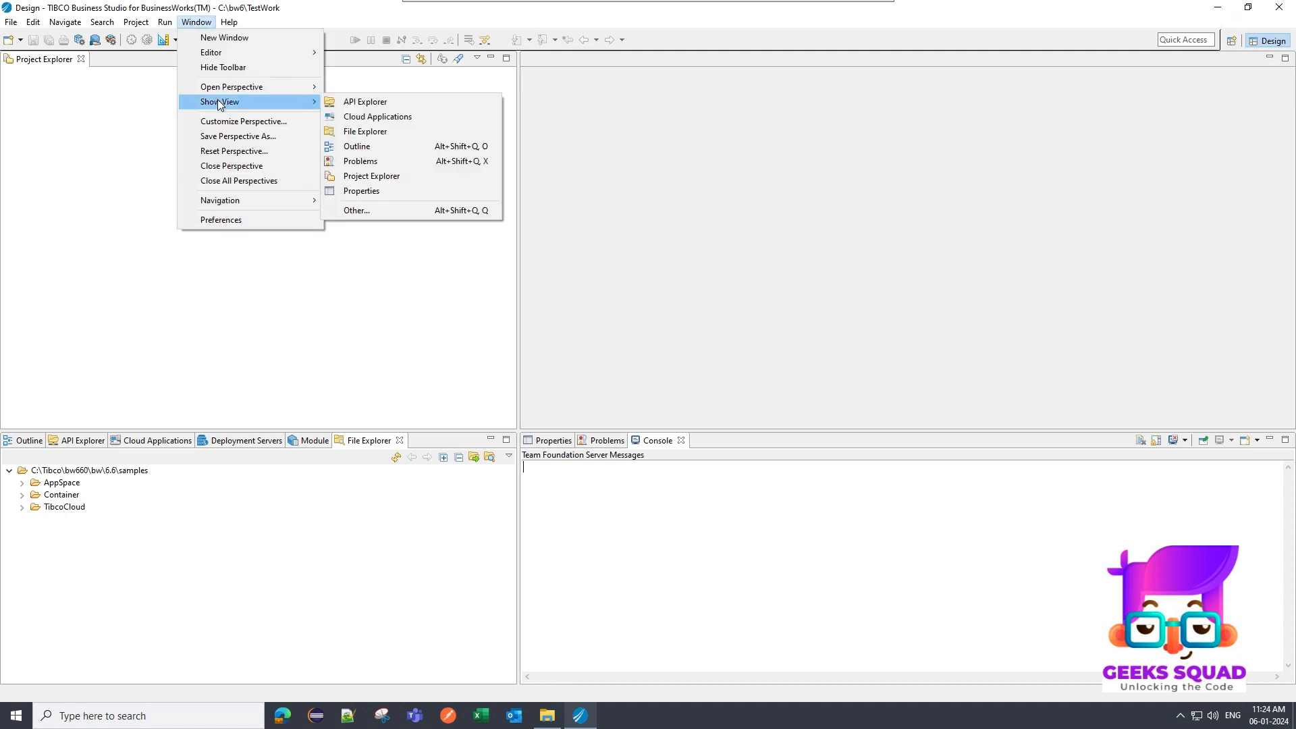
mouse_move(234, 136)
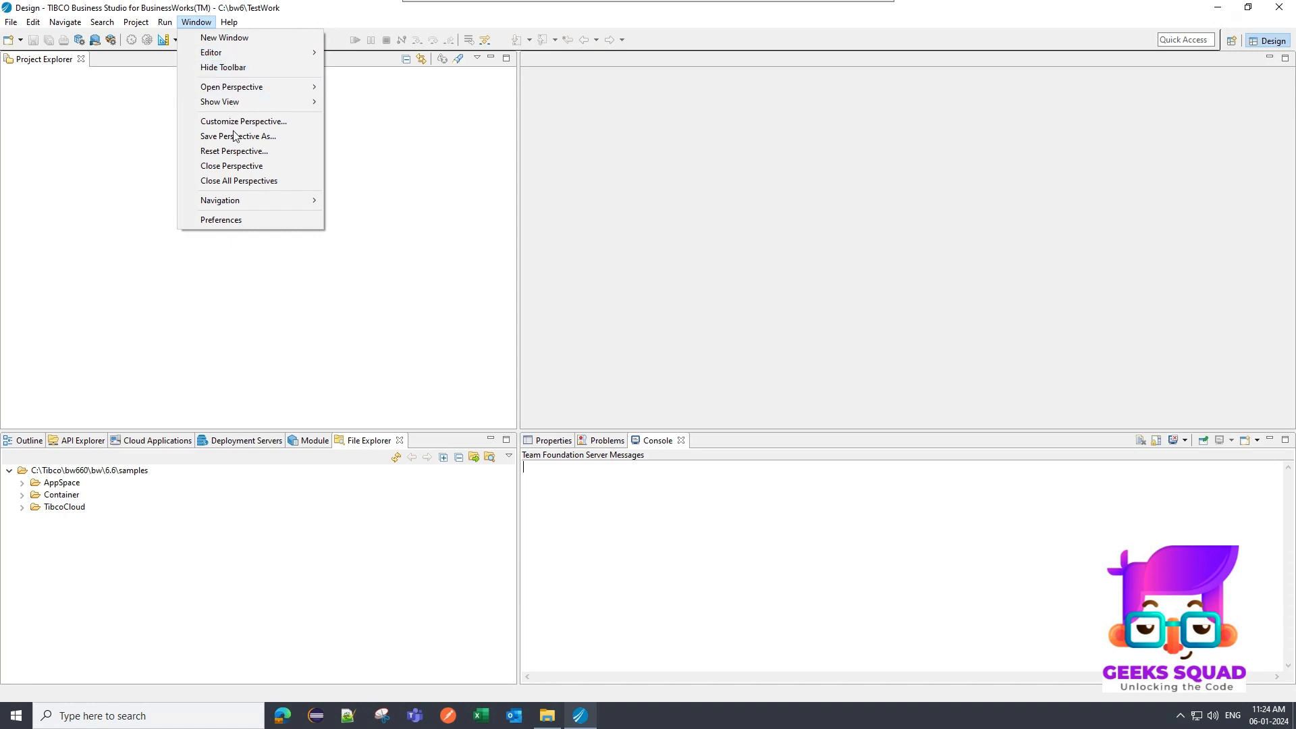
click(237, 136)
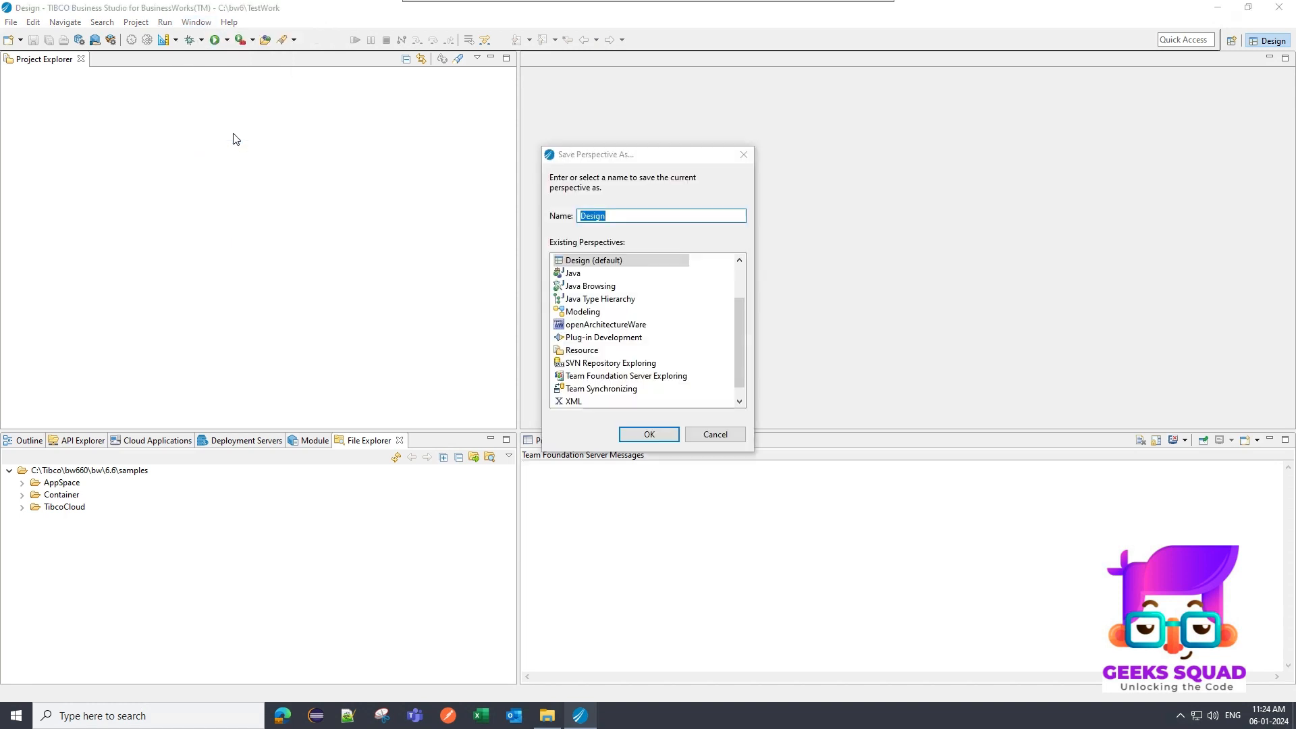
text(My)
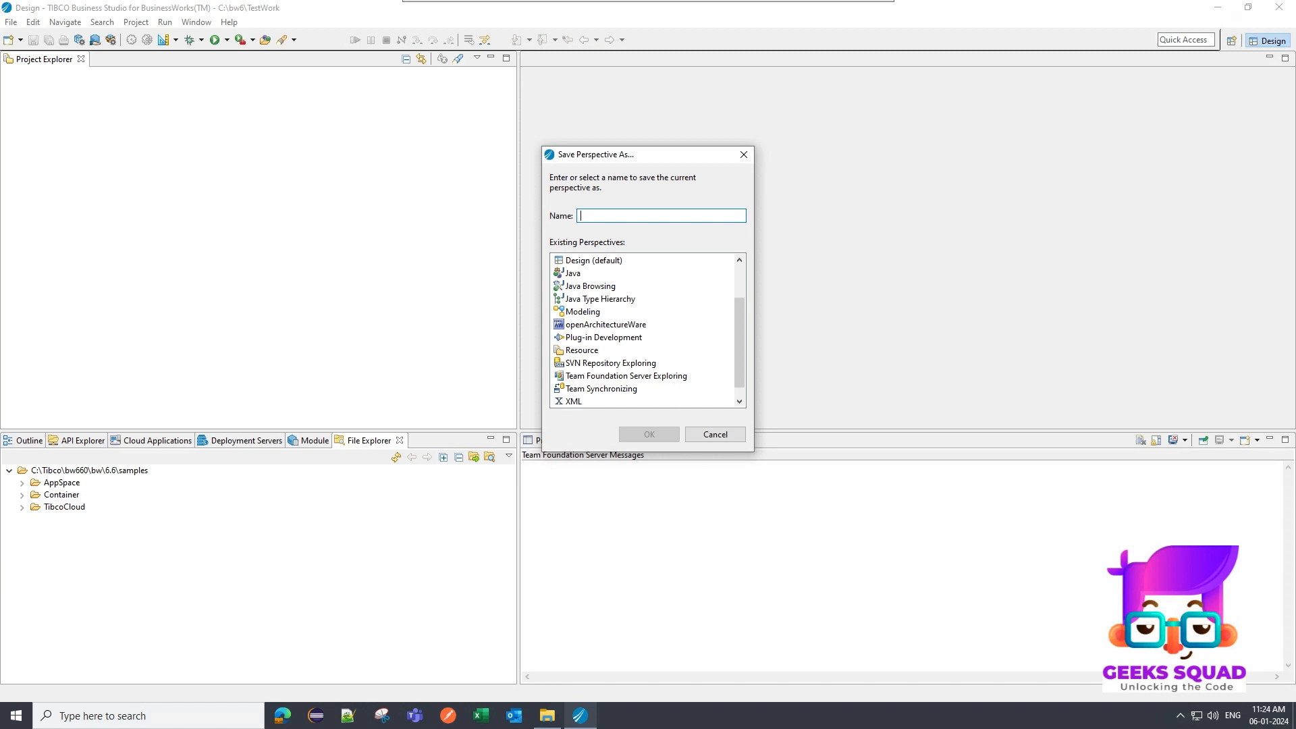
text(My)
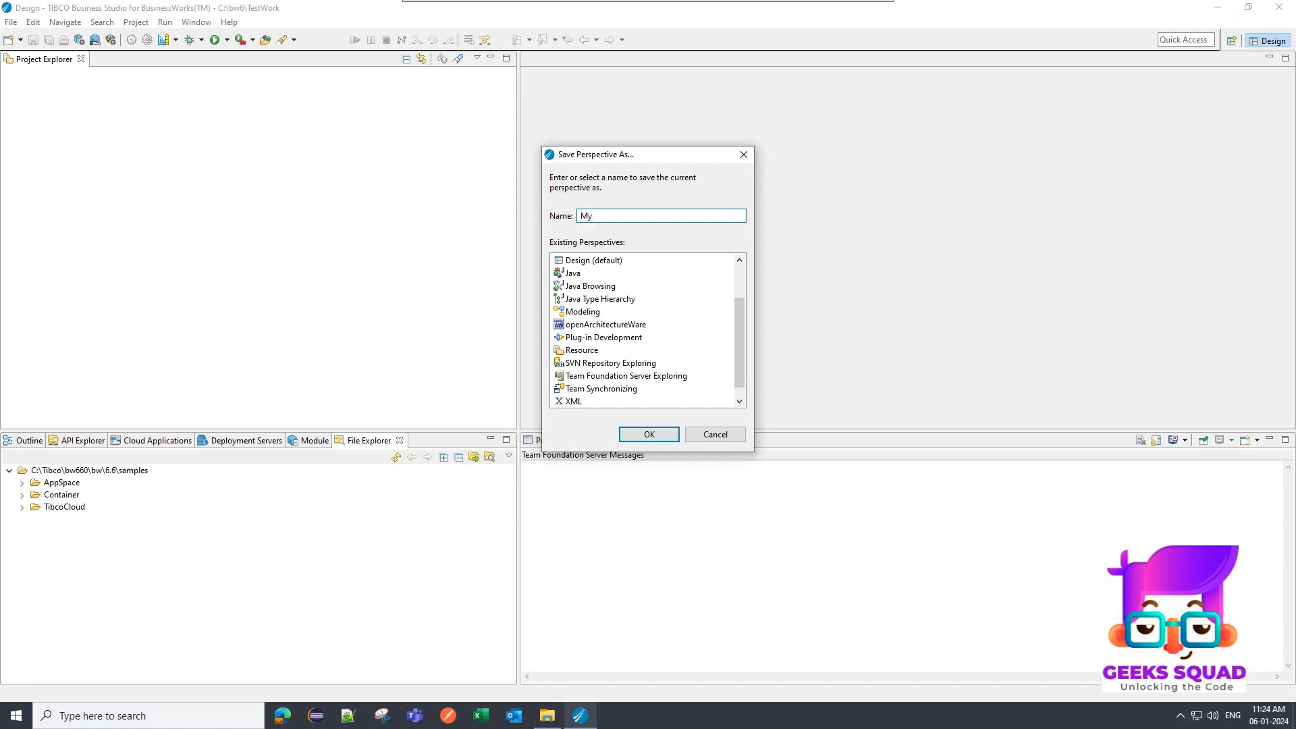
text(View)
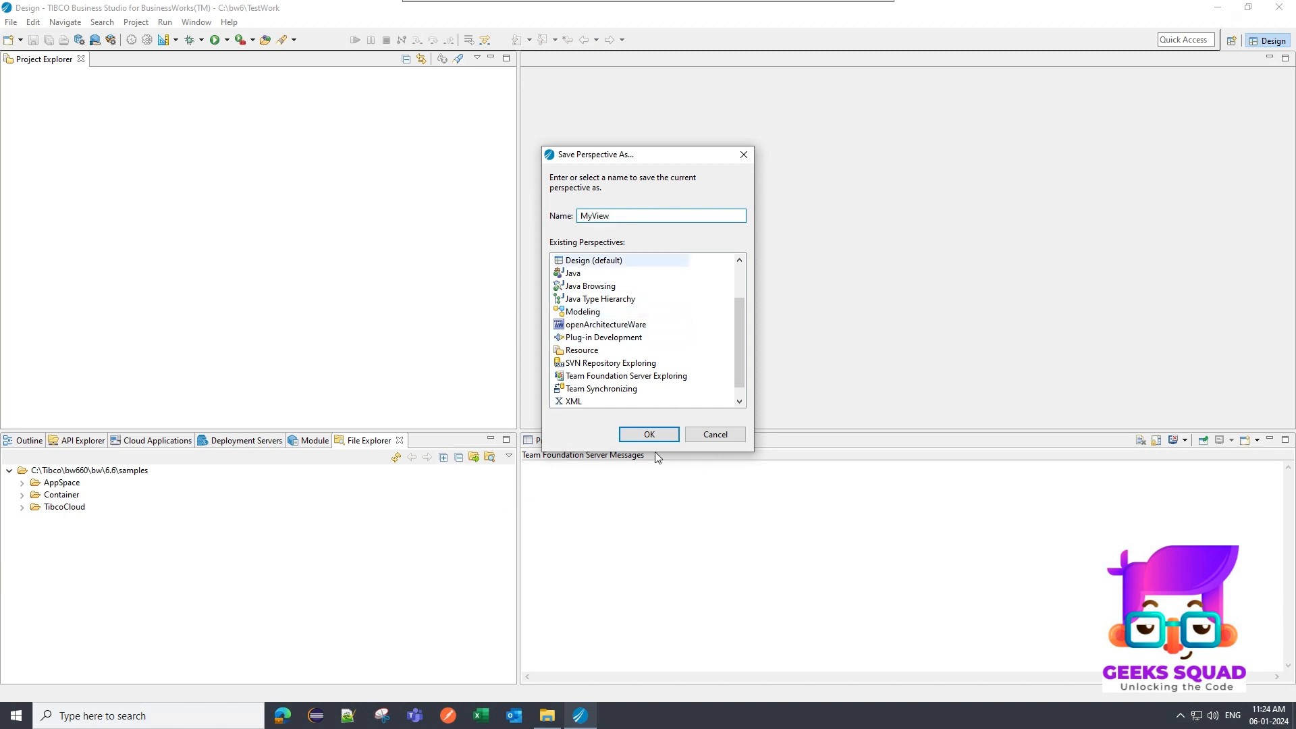
click(647, 434)
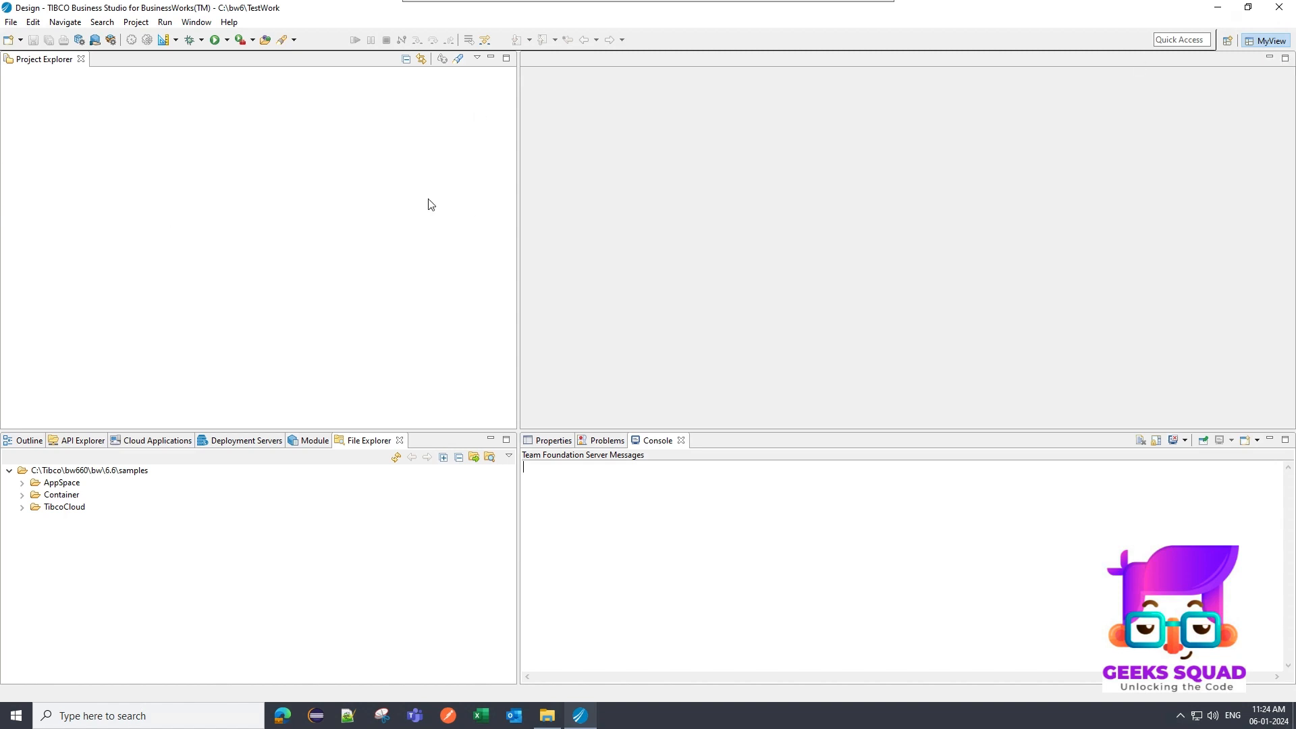
mouse_move(1032, 720)
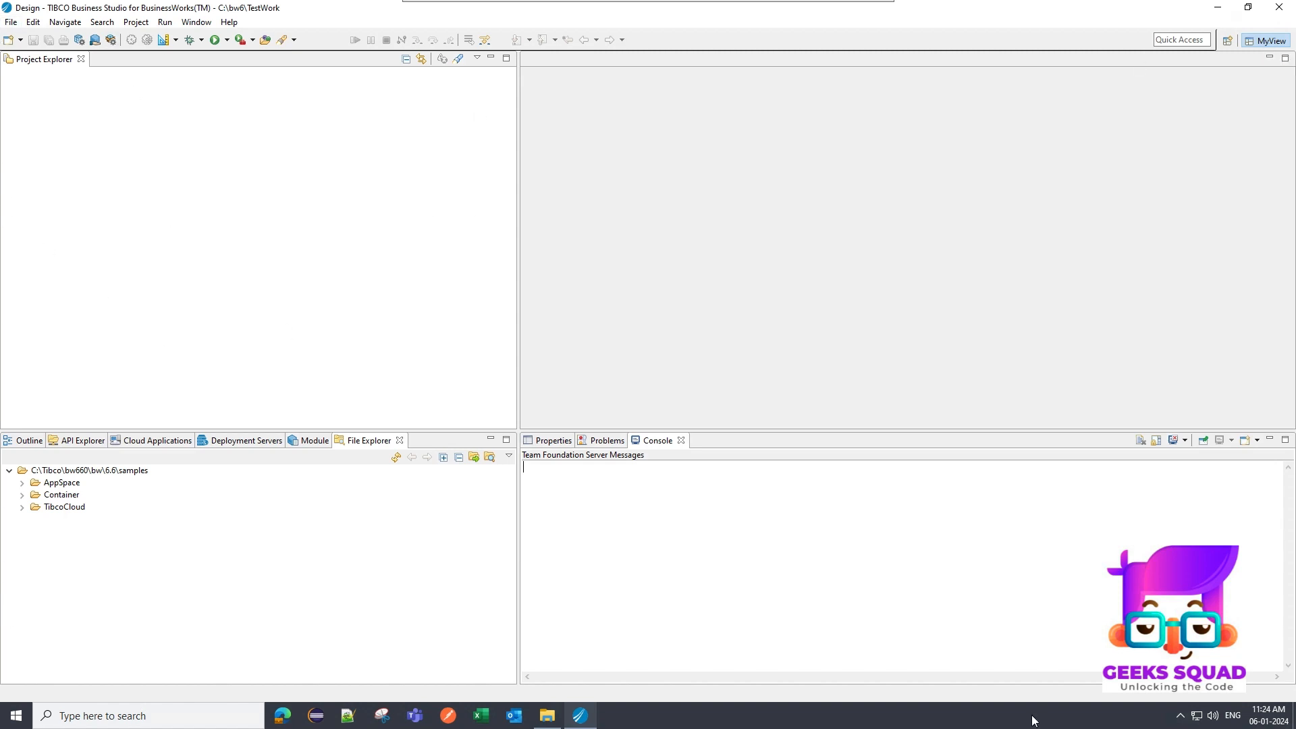
mouse_move(4, 671)
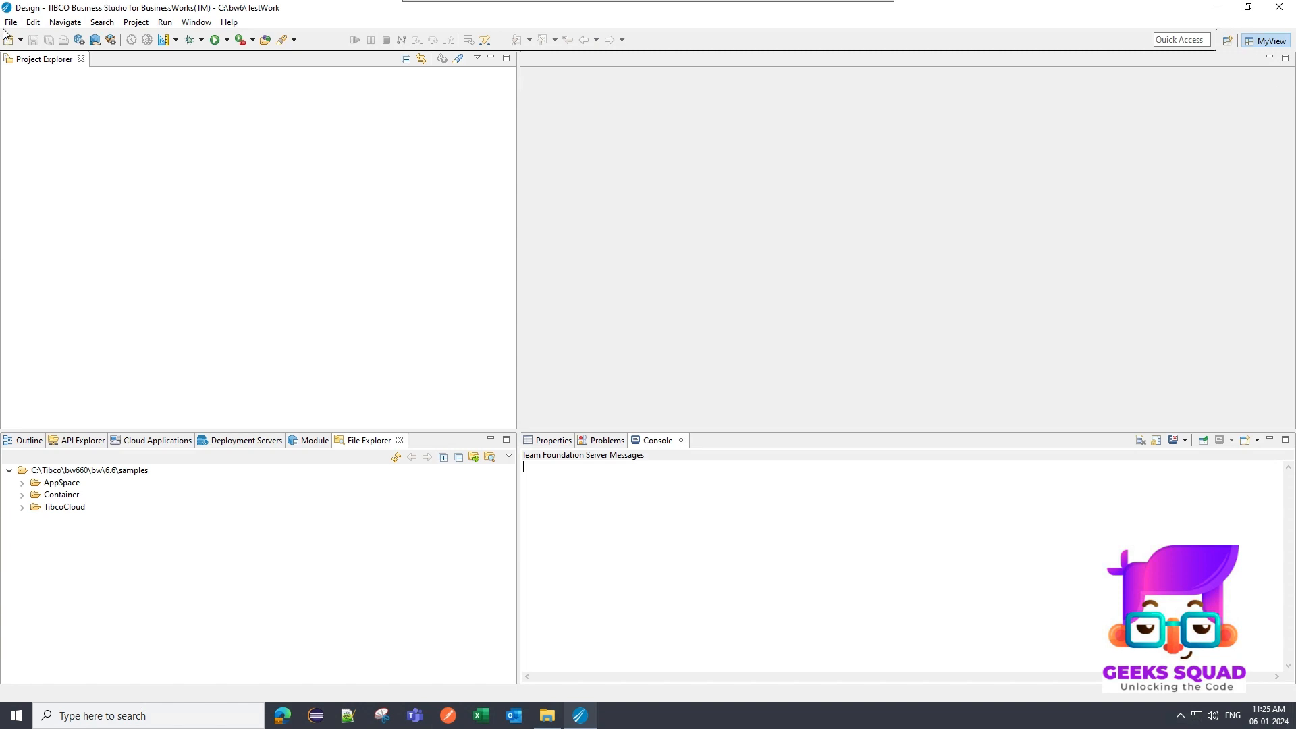
Open the File menu to view actions such as Restart
click(11, 22)
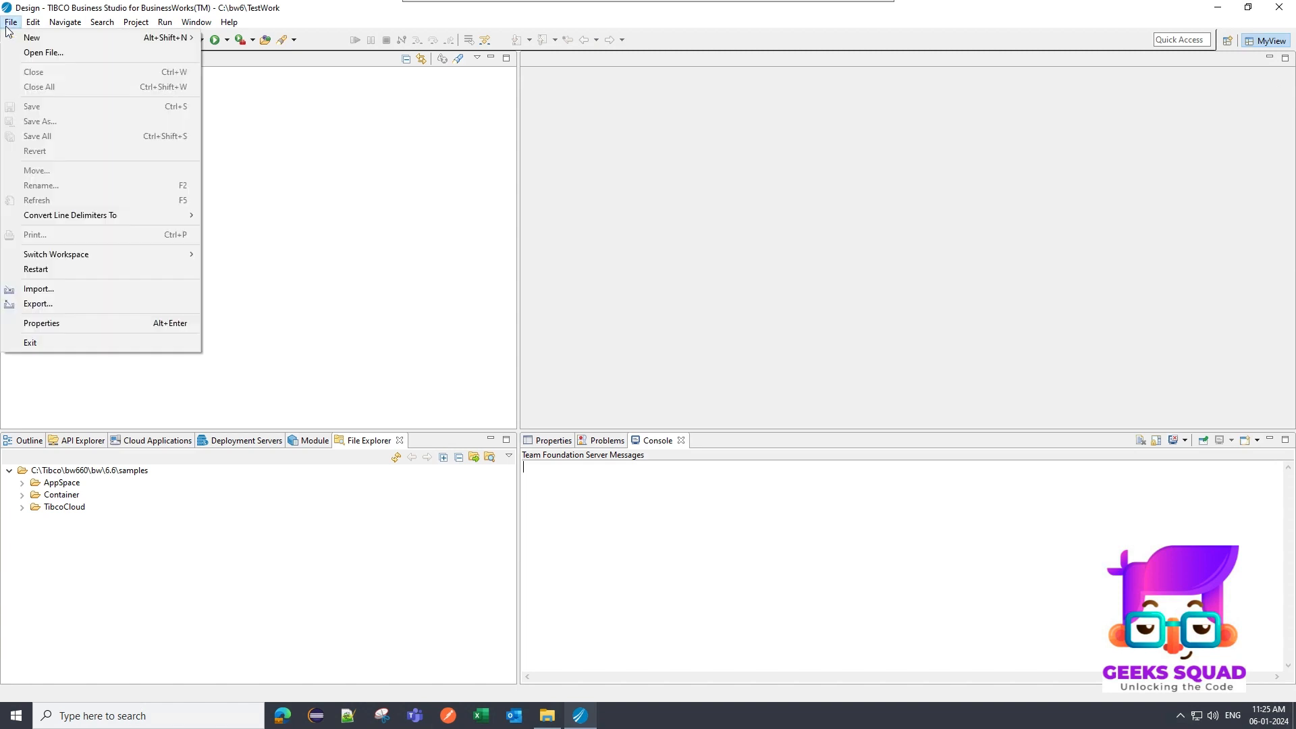
mouse_move(52, 268)
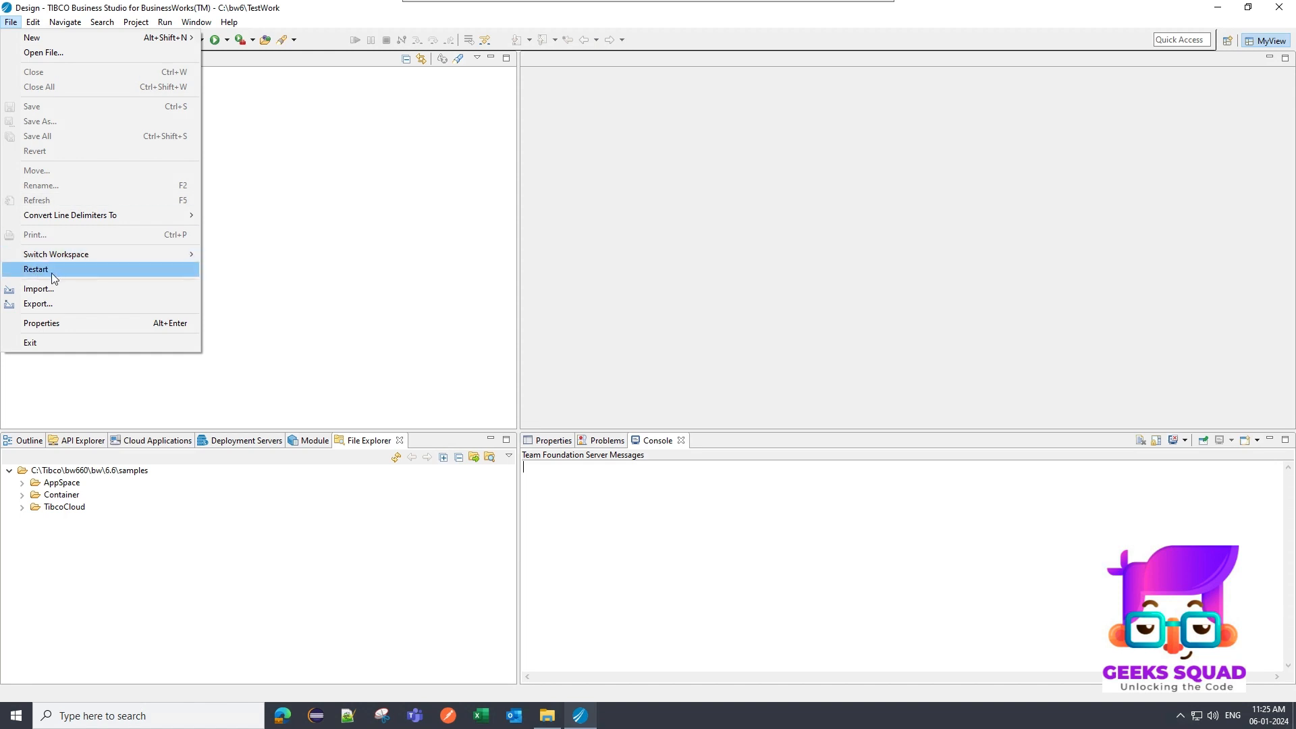
mouse_move(66, 277)
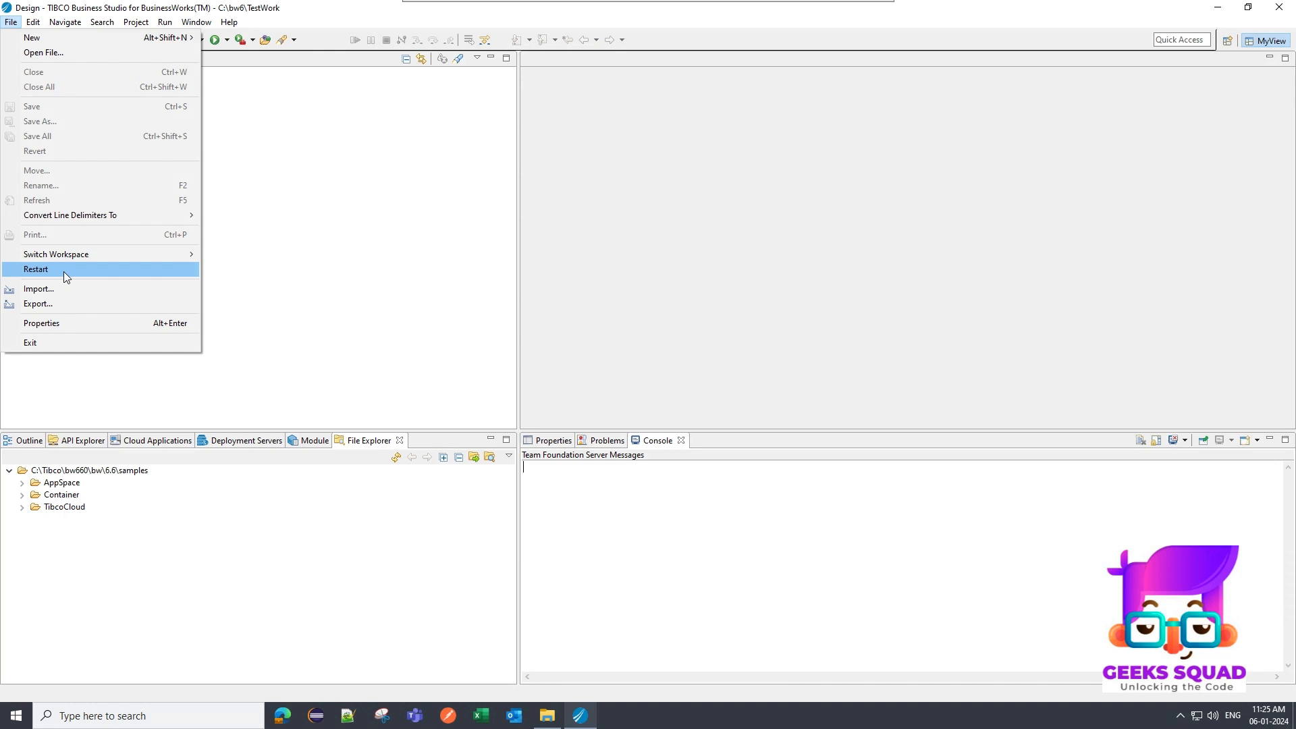
mouse_move(66, 279)
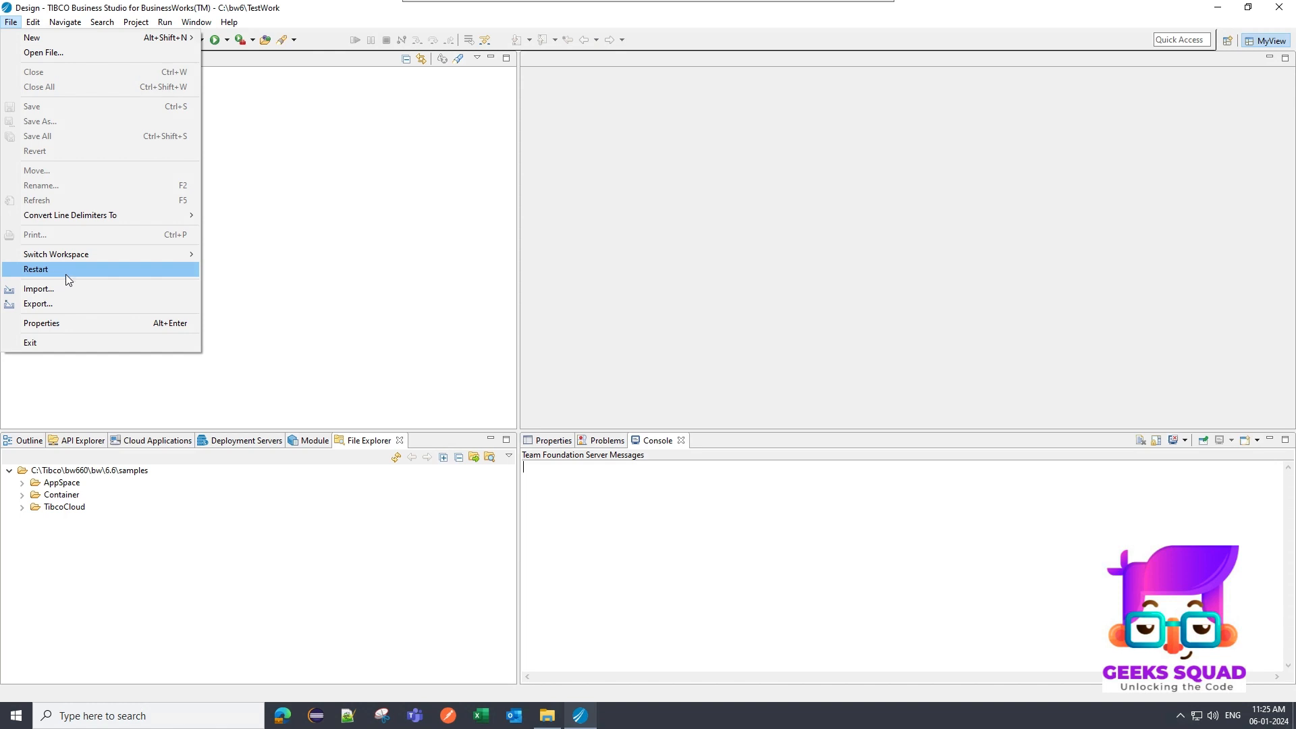
mouse_move(169, 291)
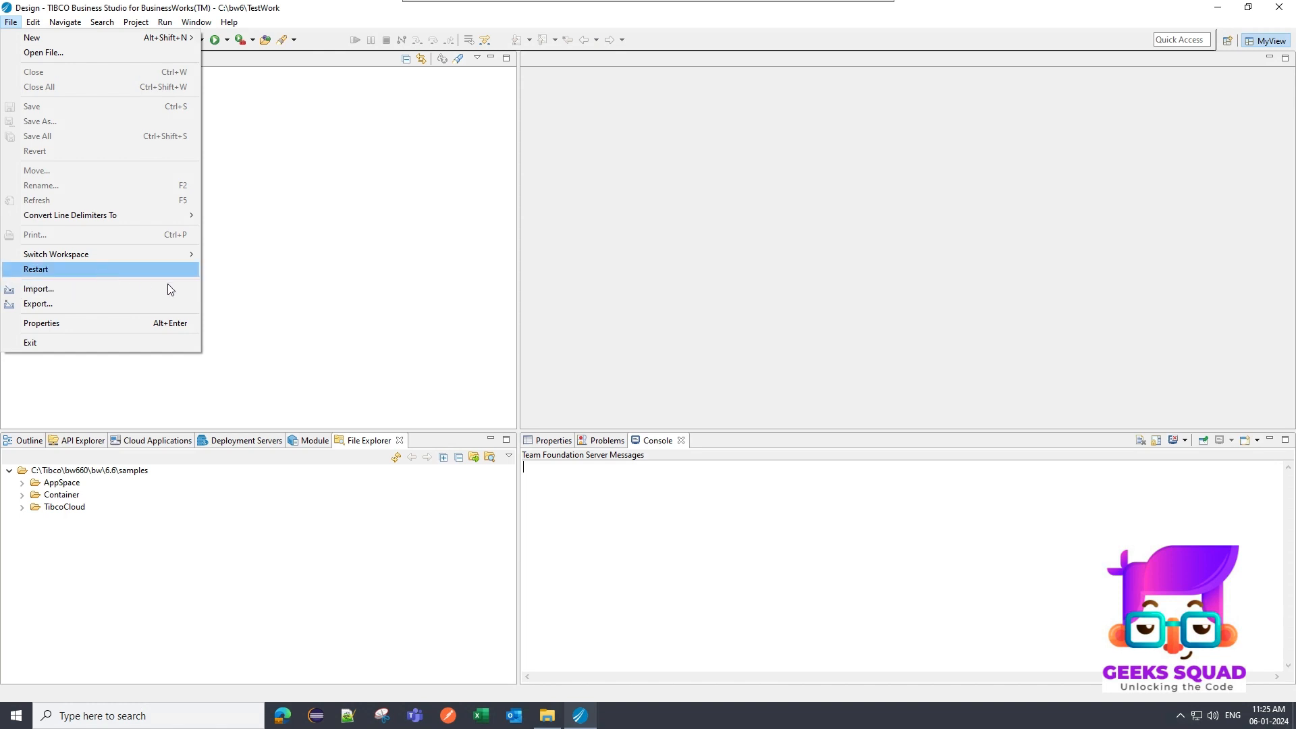
mouse_move(348, 143)
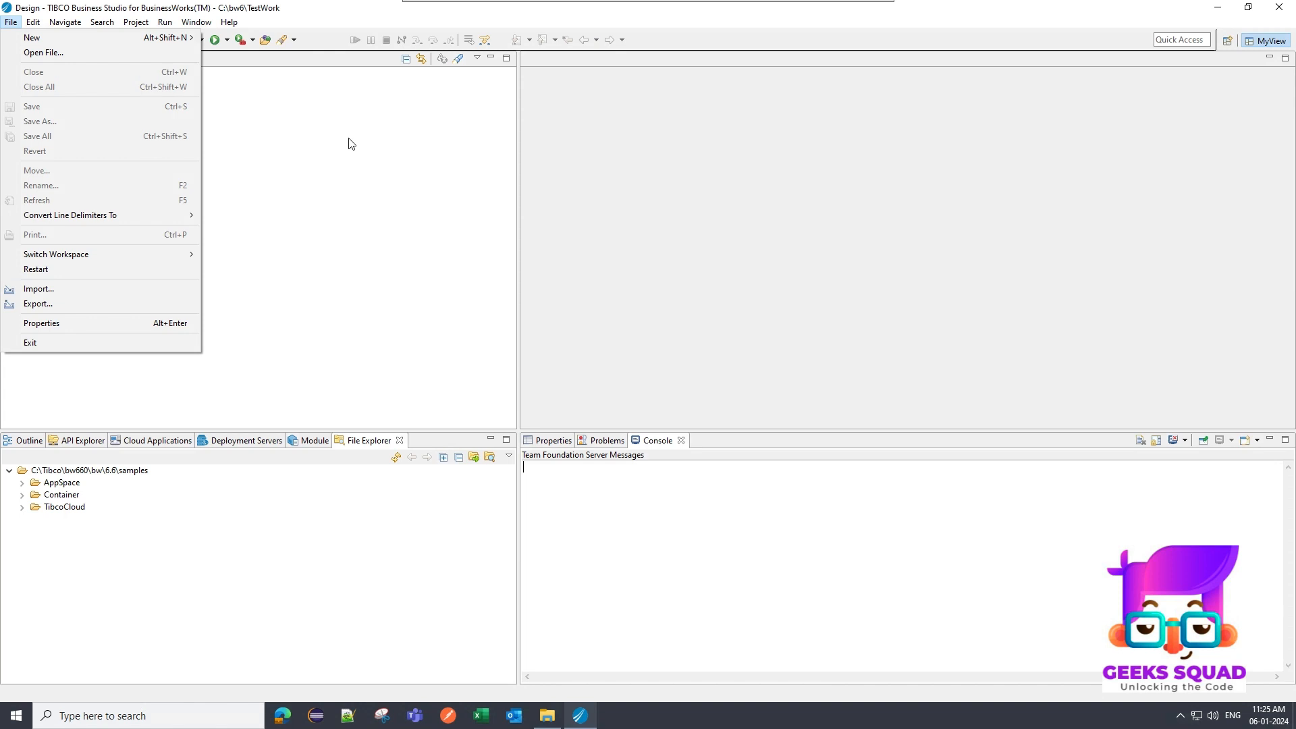